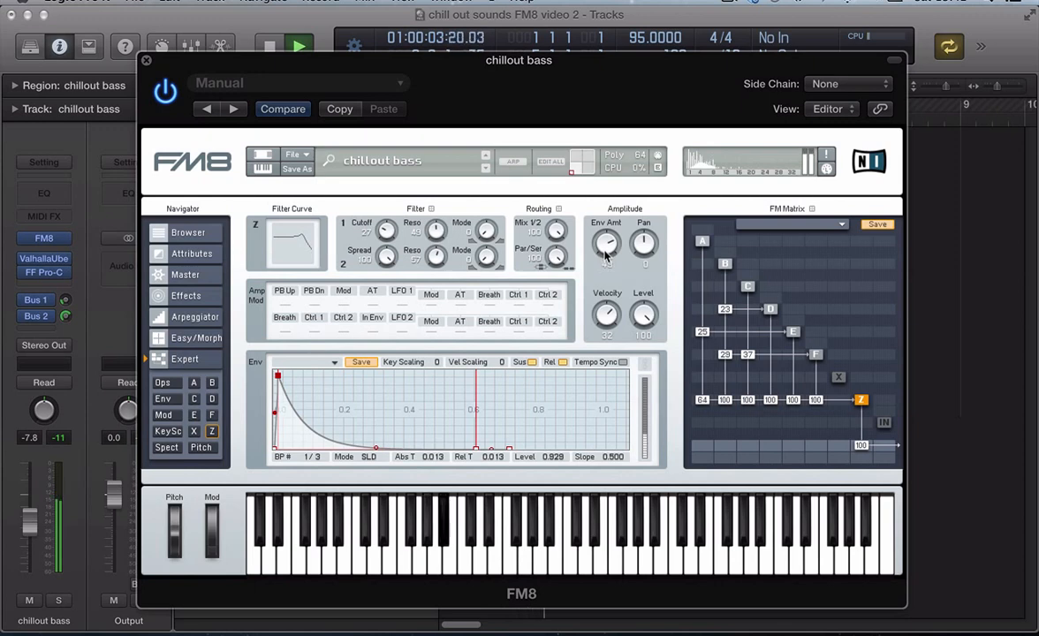
Start a blank NewSound patch from the FM8 File menu, replacing the chillout bass
click(298, 46)
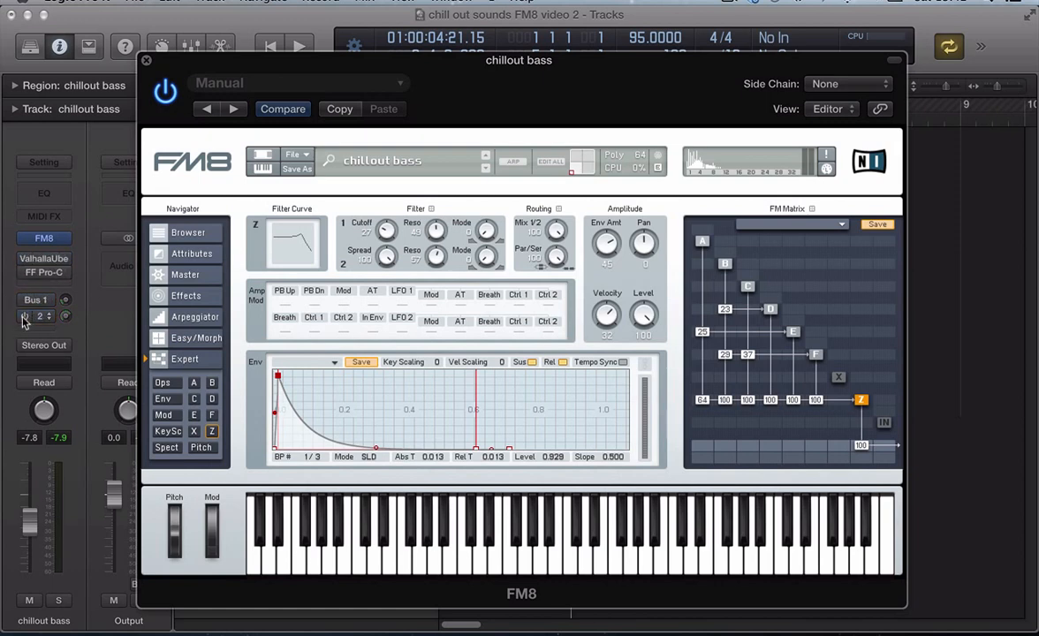
click(295, 154)
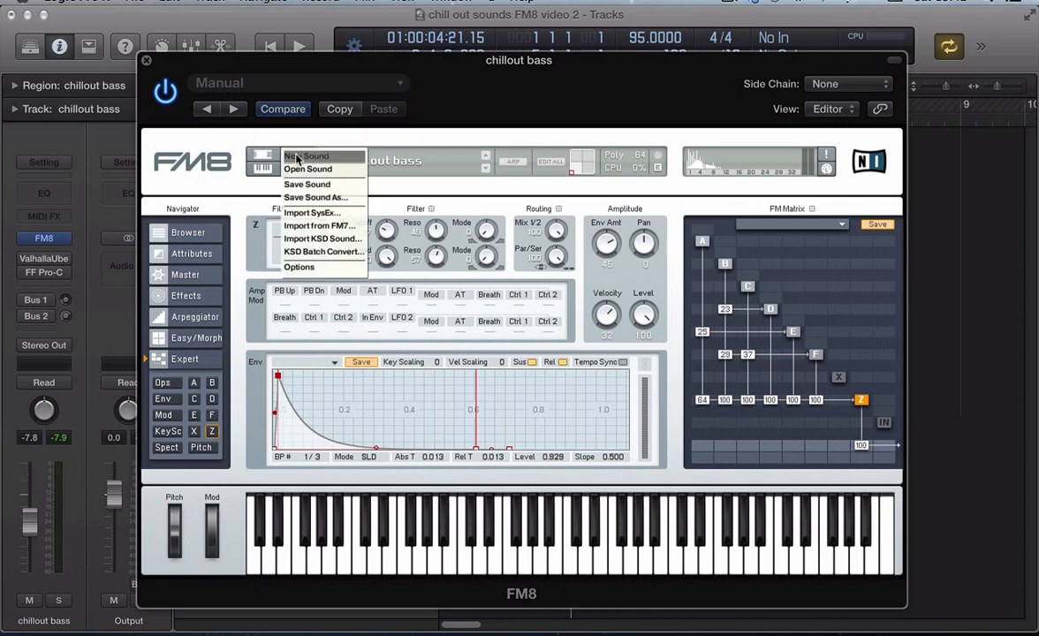
click(306, 156)
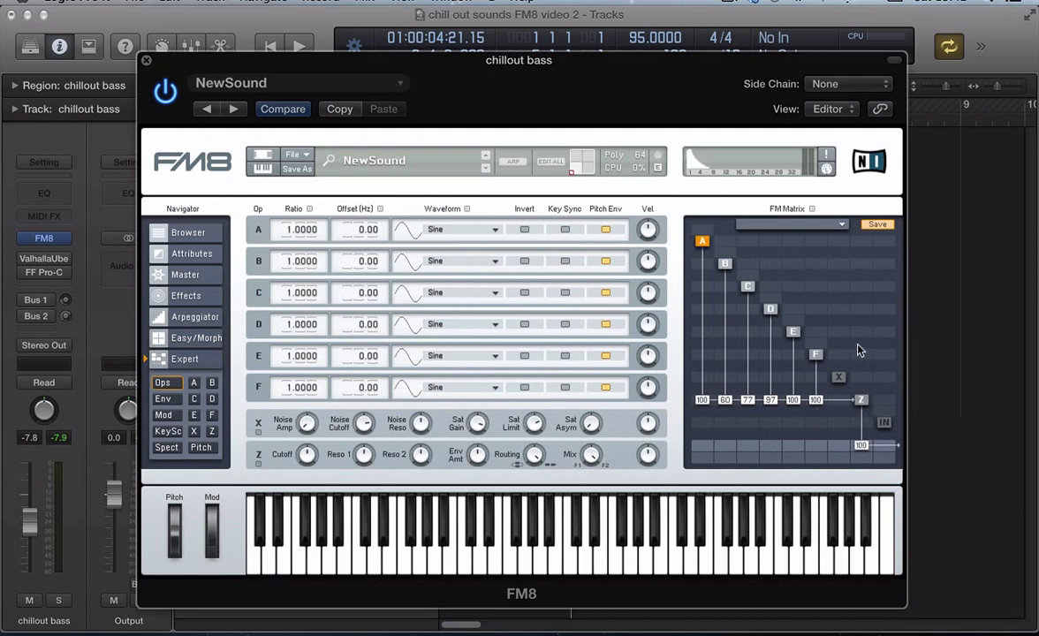
mouse_move(335, 418)
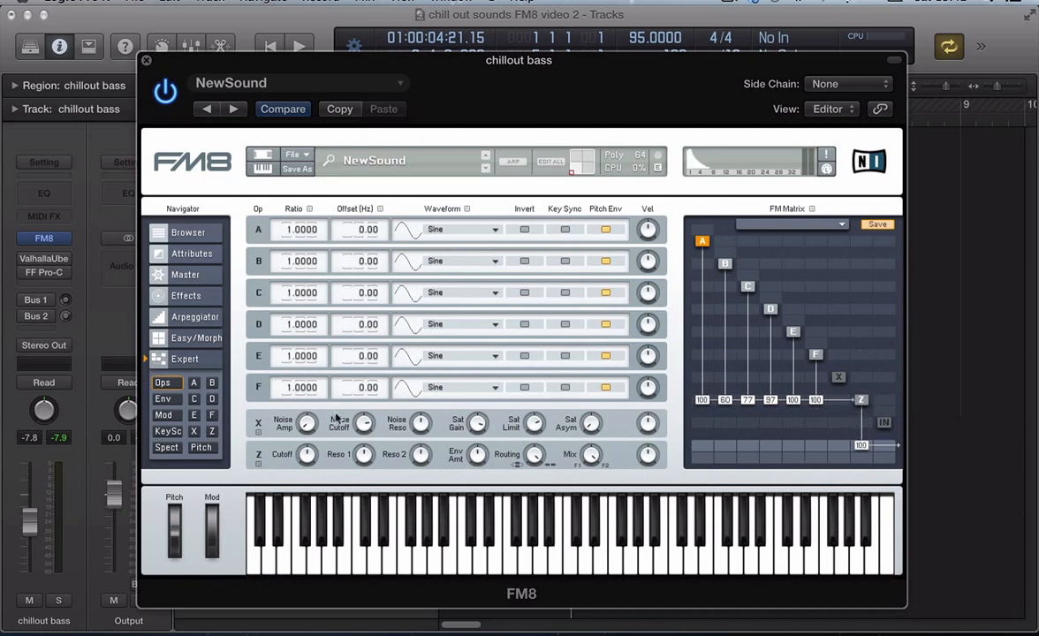
mouse_move(358, 555)
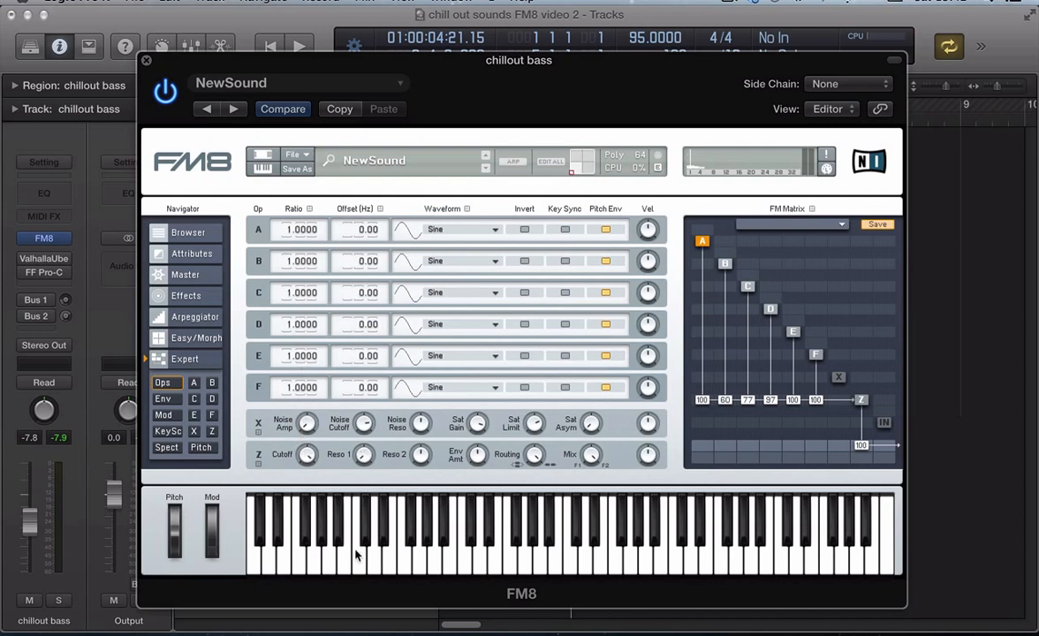
mouse_move(414, 505)
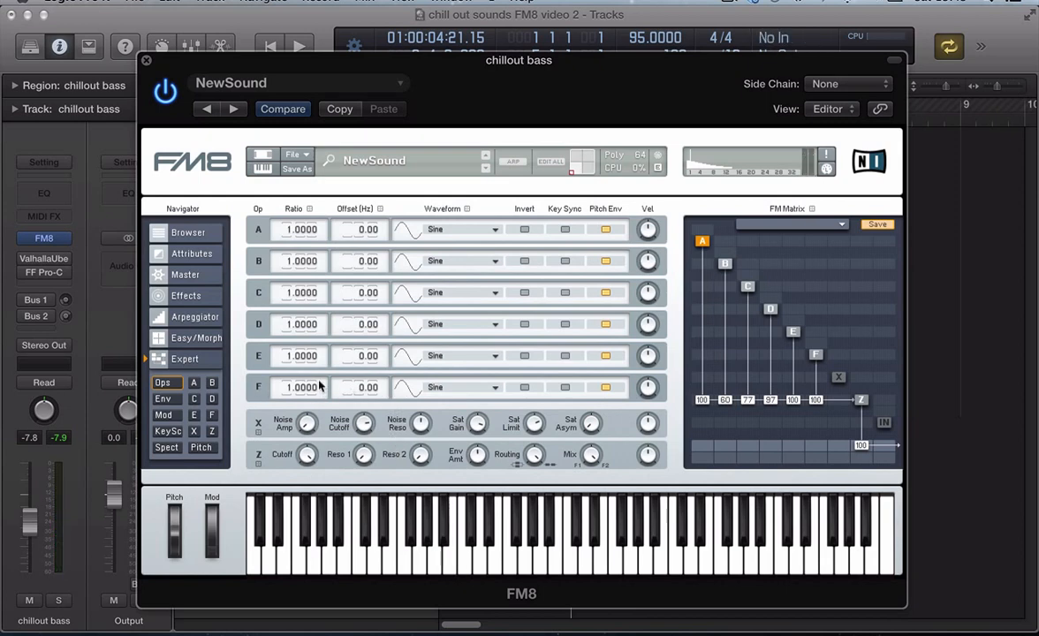
Set operator F's frequency ratio to 0.9996 for the sawtooth
click(492, 228)
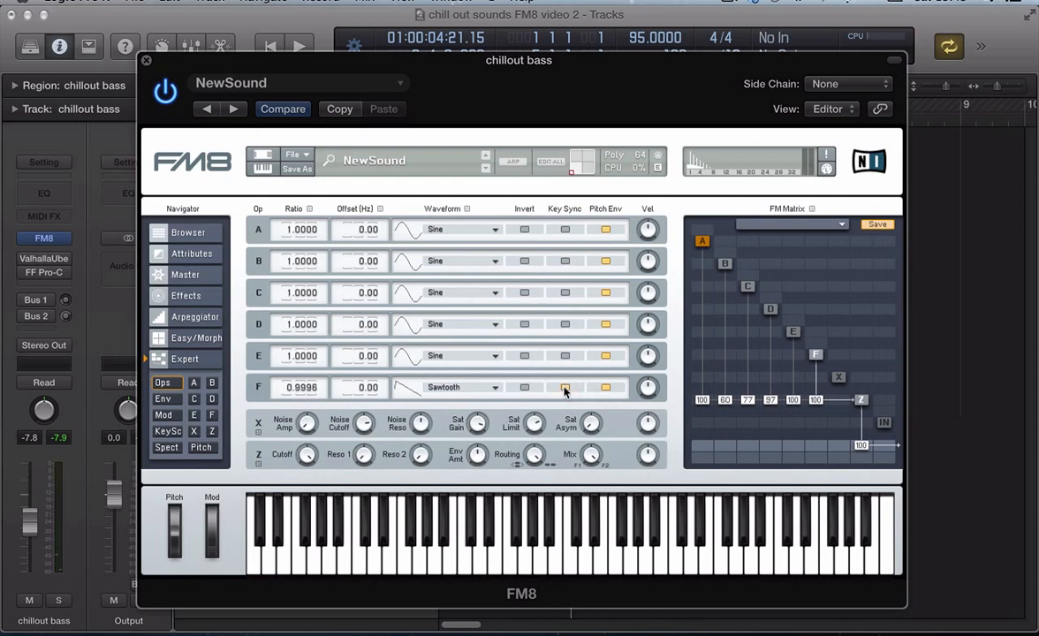
mouse_move(766, 346)
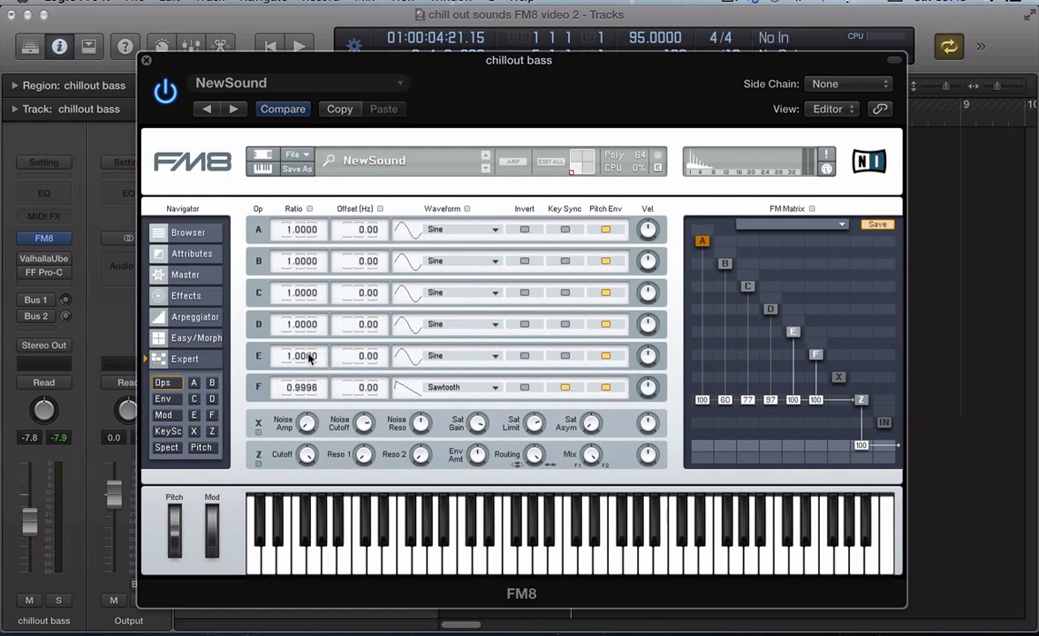
Halve operator E's ratio to 0.5 and transpose the patch down 12 semitones on the Master page
drag(300, 355, 301, 371)
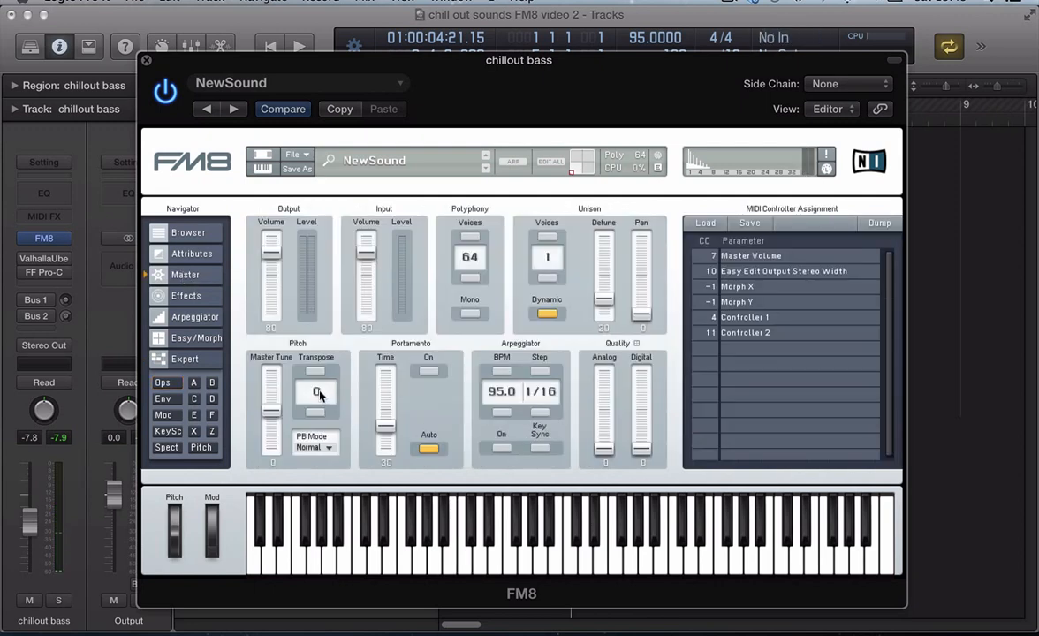
drag(315, 388, 315, 437)
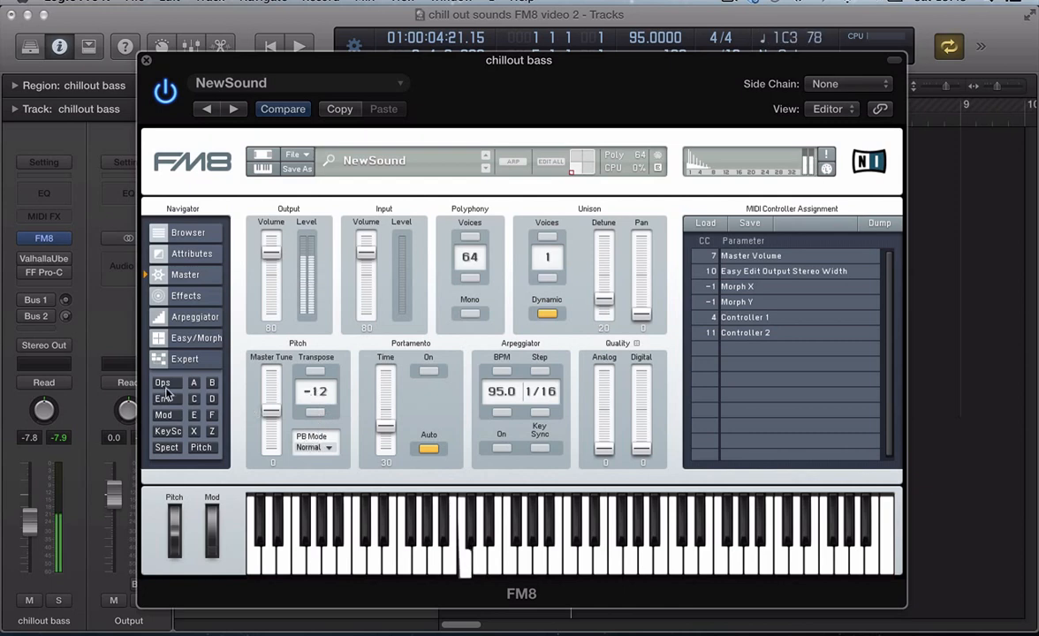
click(162, 381)
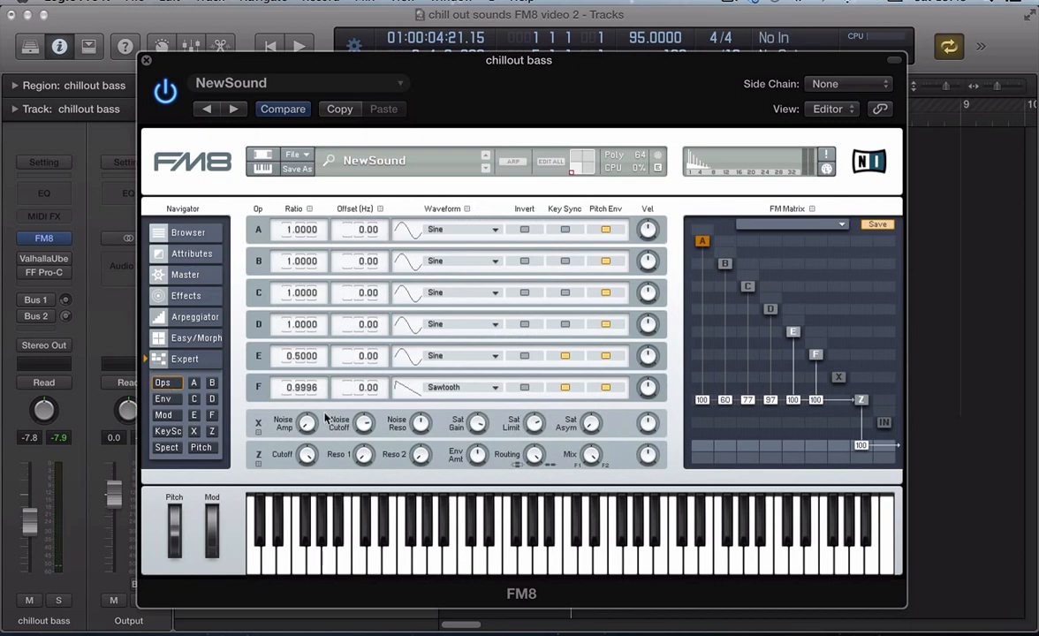
mouse_move(462, 329)
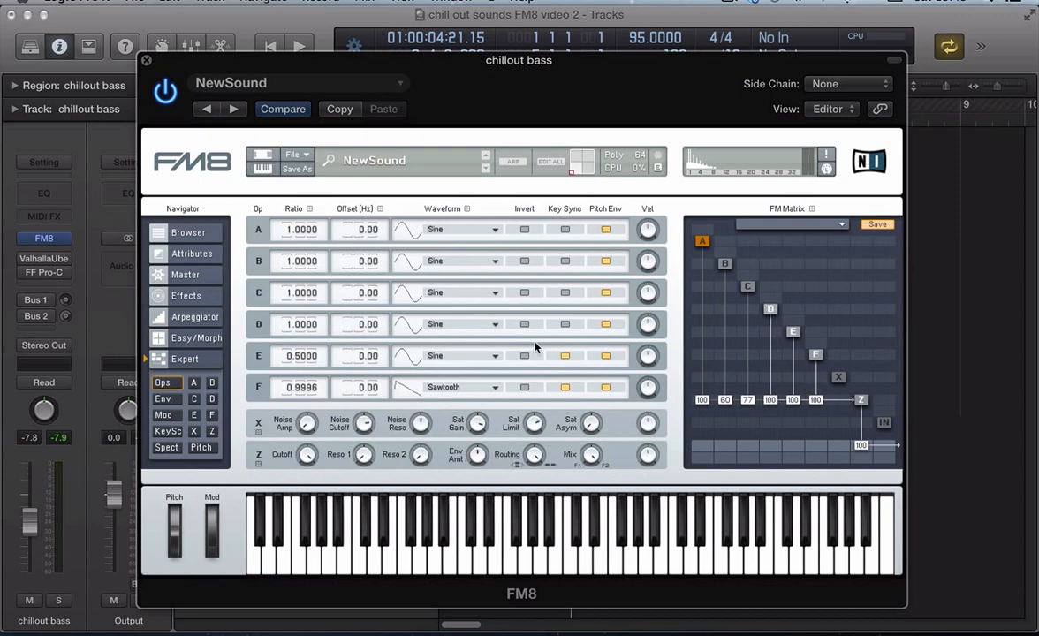
mouse_move(432, 325)
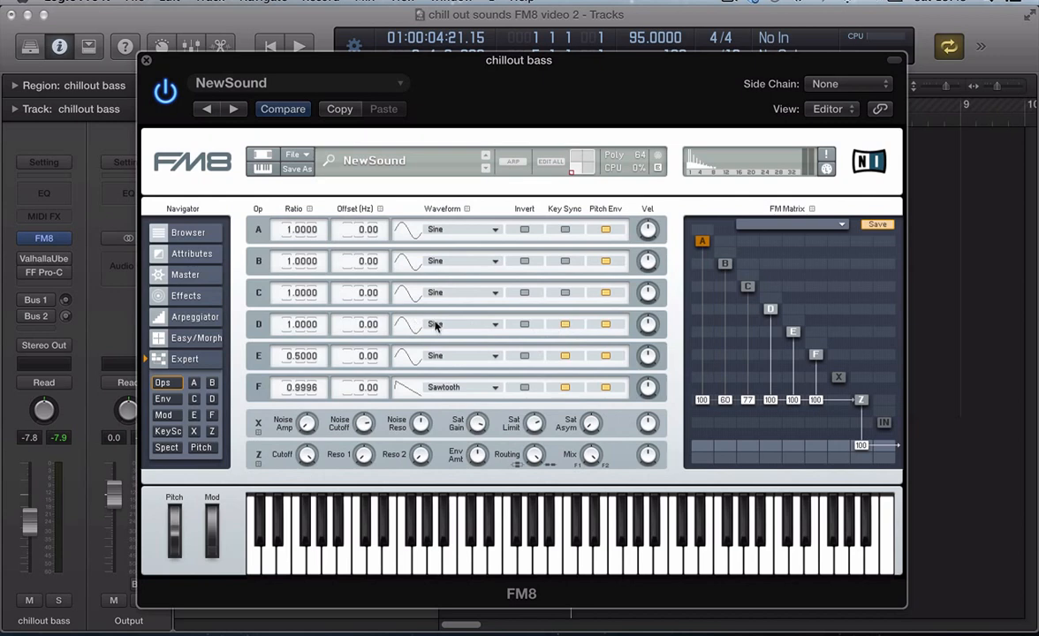
Make operator D a sawtooth and raise its frequency offset to 0.19 Hz
click(462, 324)
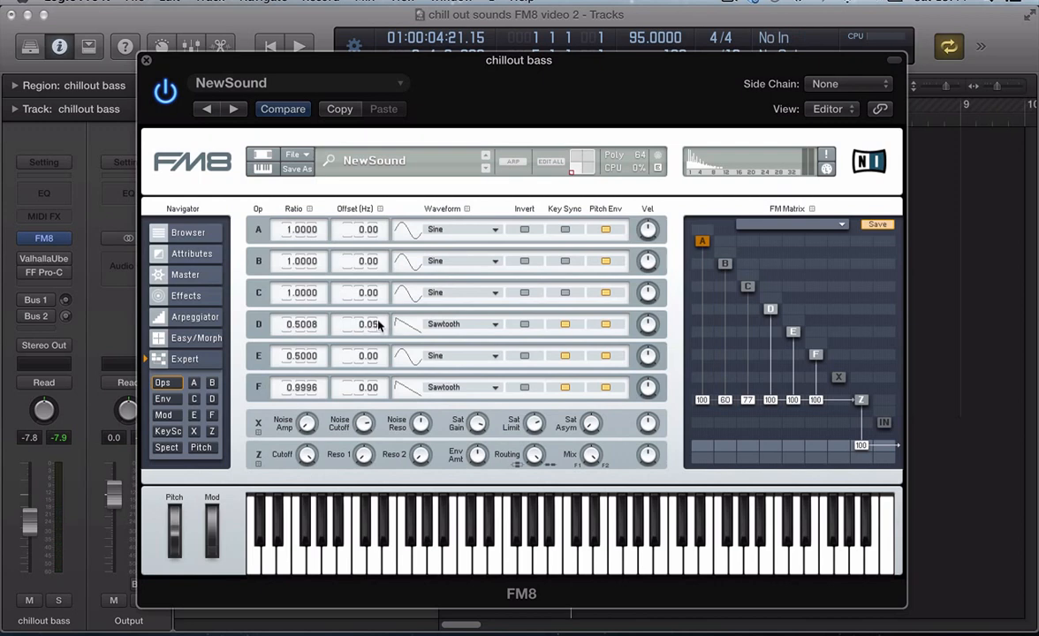
drag(366, 323, 376, 314)
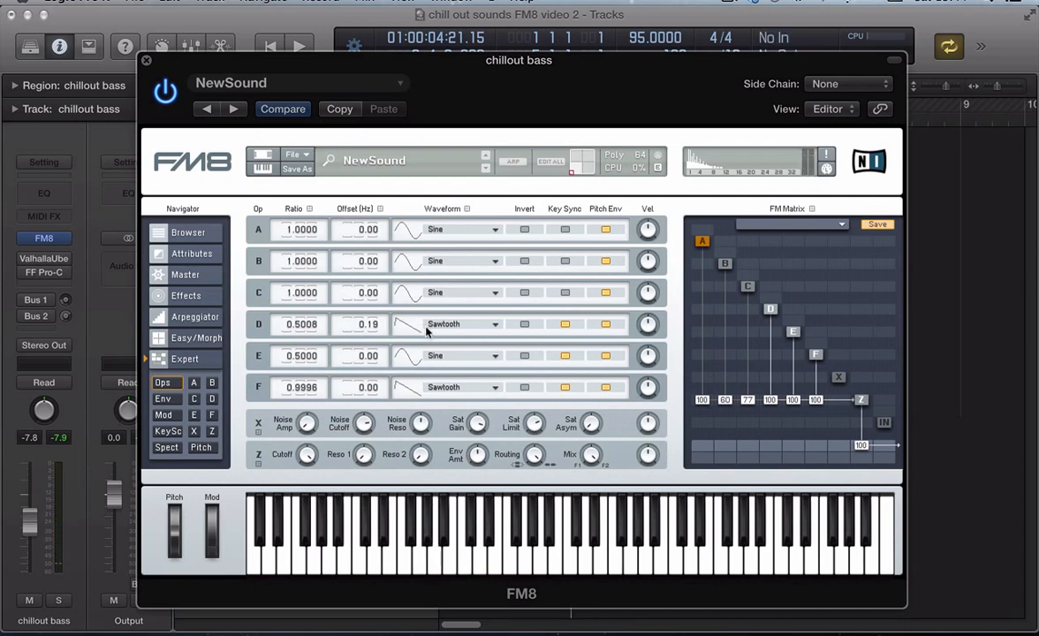
mouse_move(738, 287)
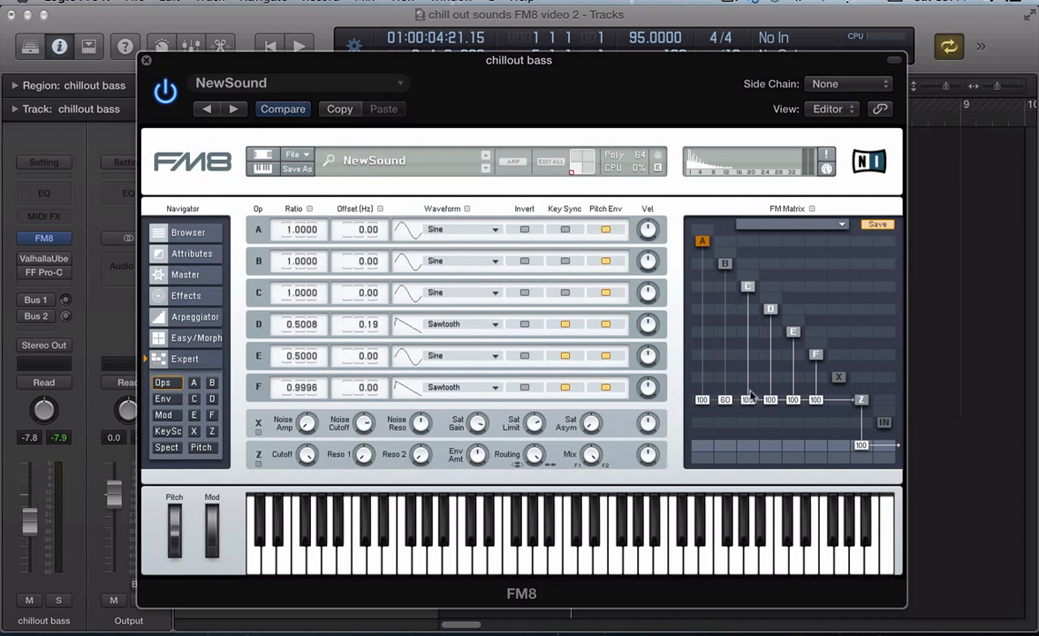
mouse_move(556, 303)
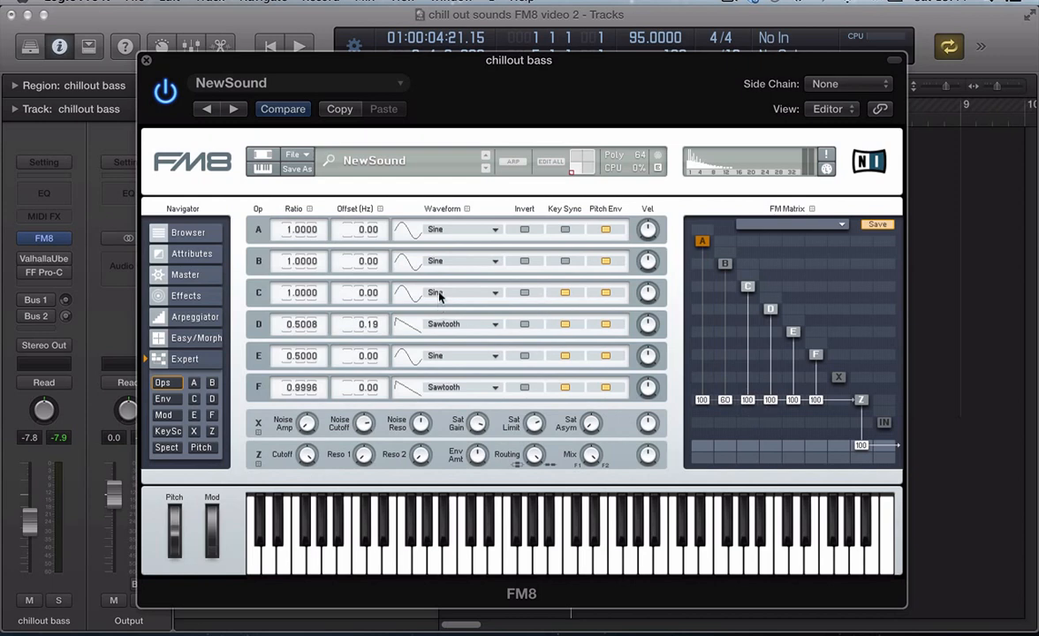
Give operator C the 2nd Formant waveform and set its ratio to 1.5
click(459, 293)
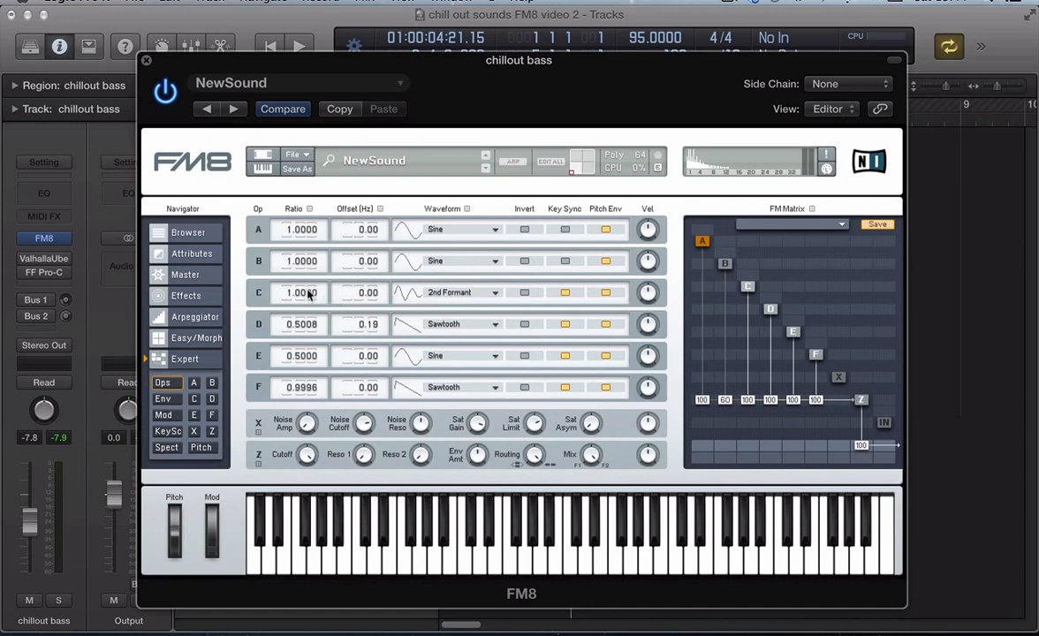
drag(300, 292, 300, 274)
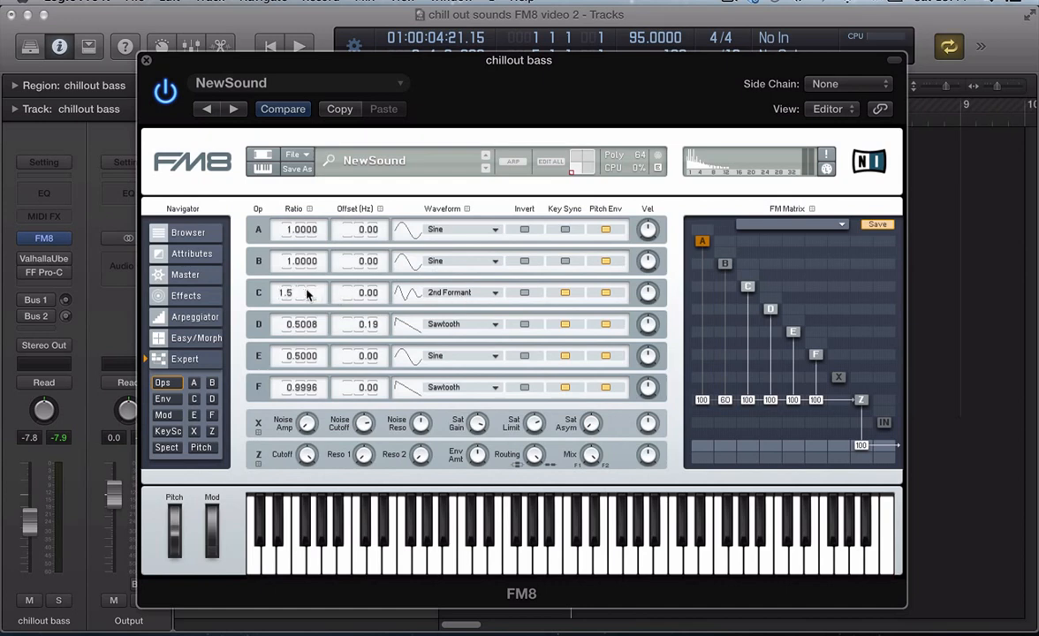
click(476, 548)
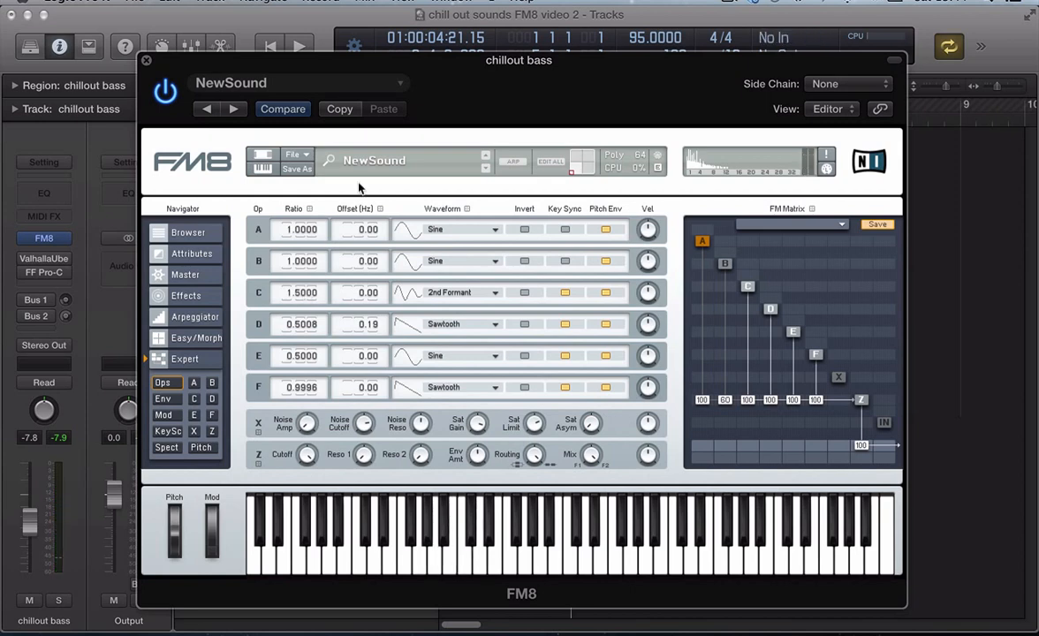
mouse_move(281, 305)
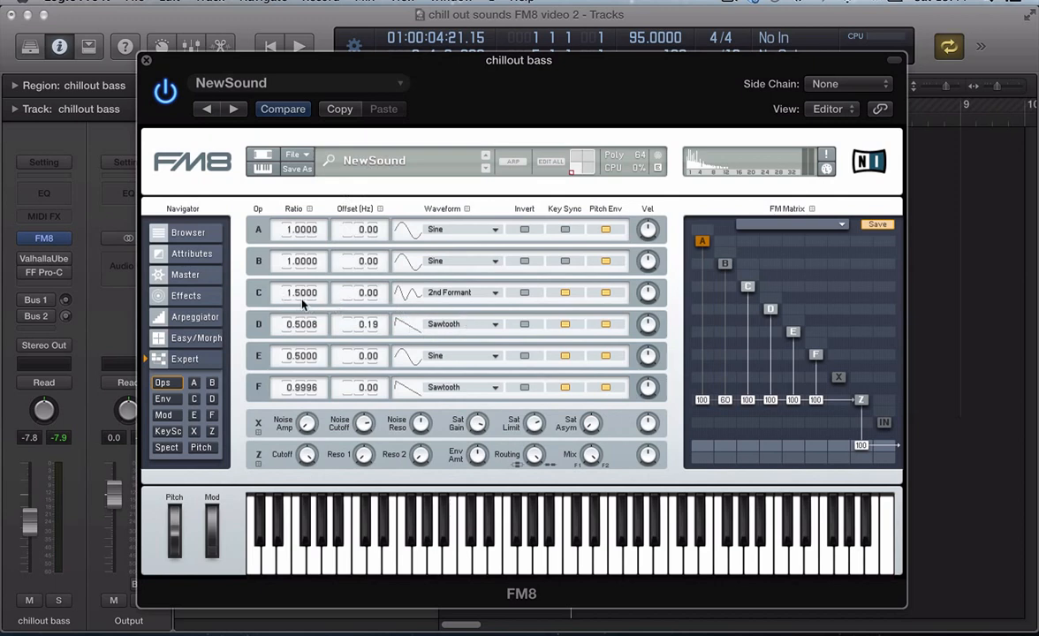
mouse_move(292, 313)
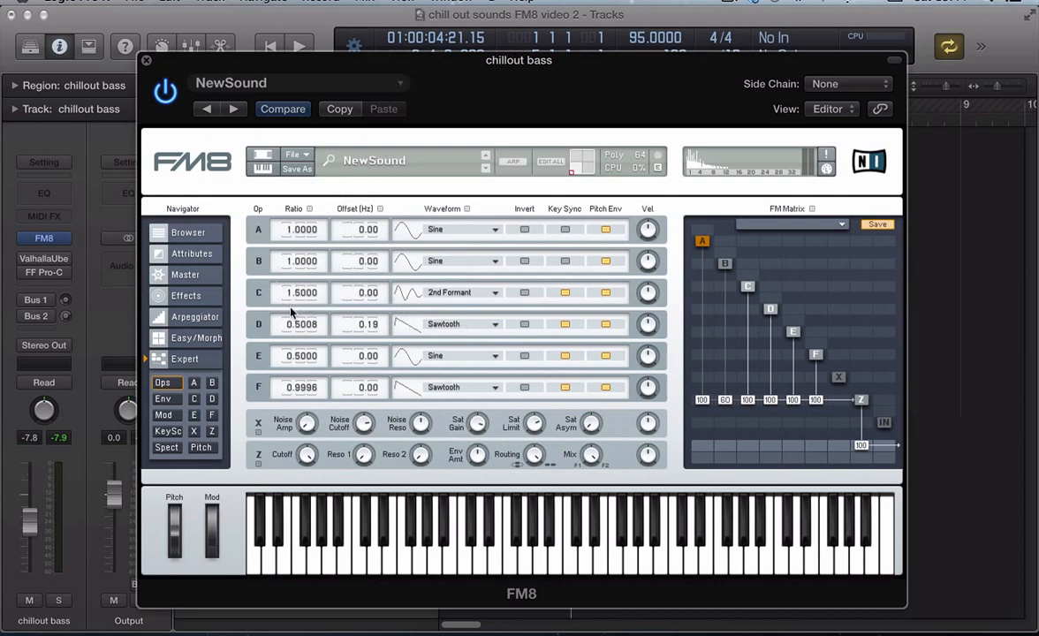
mouse_move(318, 292)
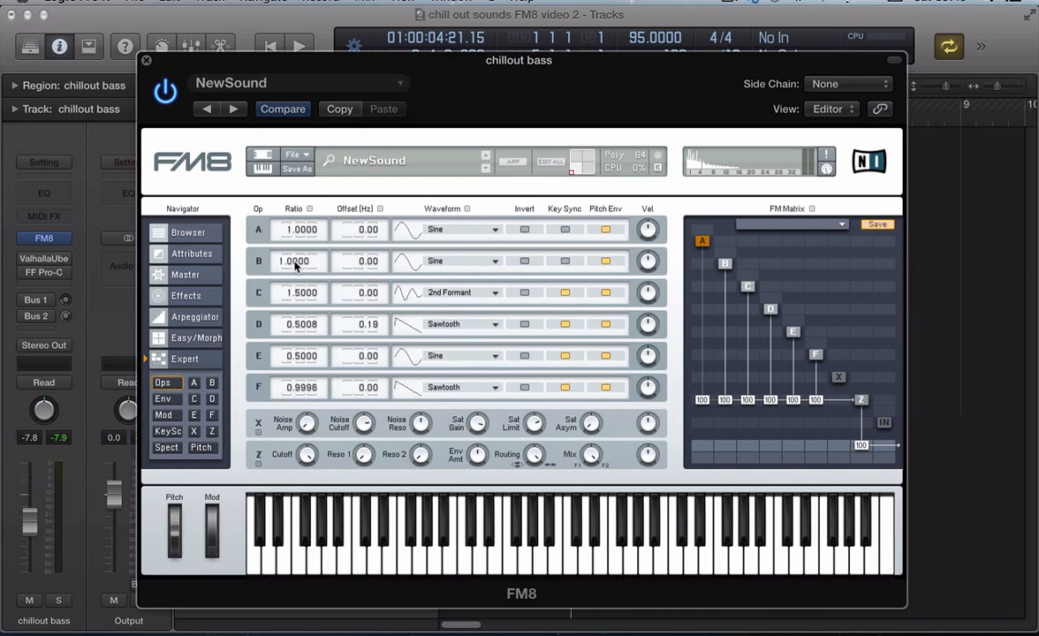
Double operator B's ratio to 2.0 and choose the 1+4 waveform for it
drag(294, 261, 294, 239)
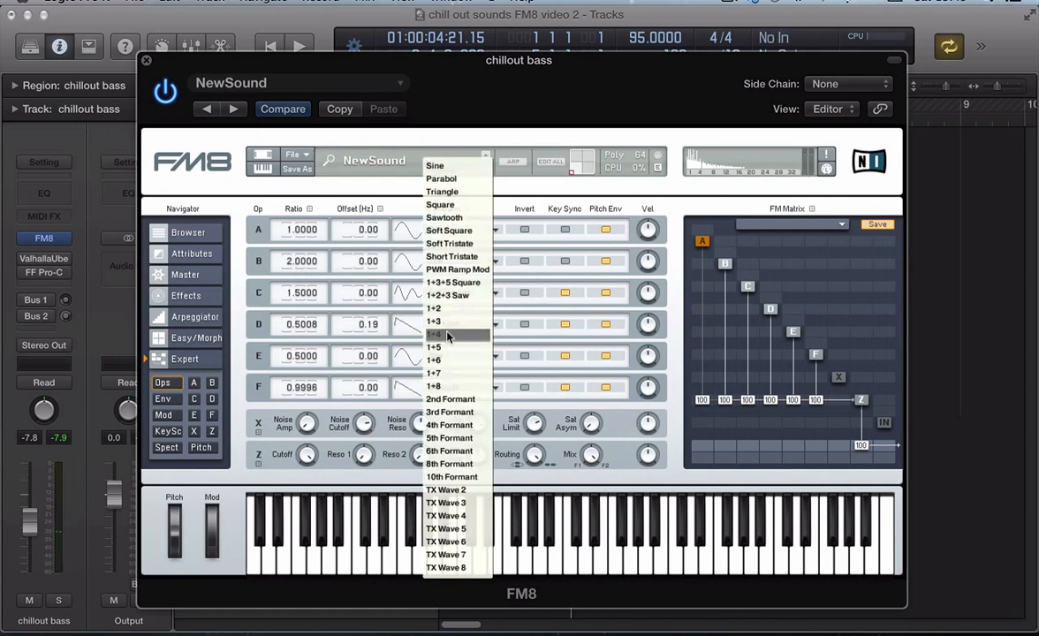
click(435, 334)
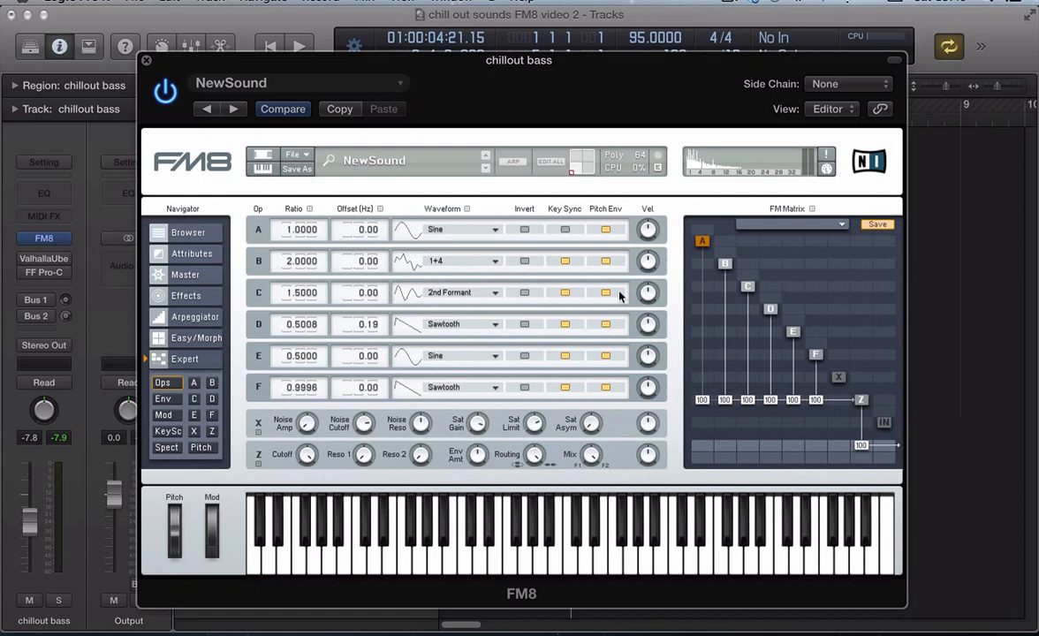
click(494, 548)
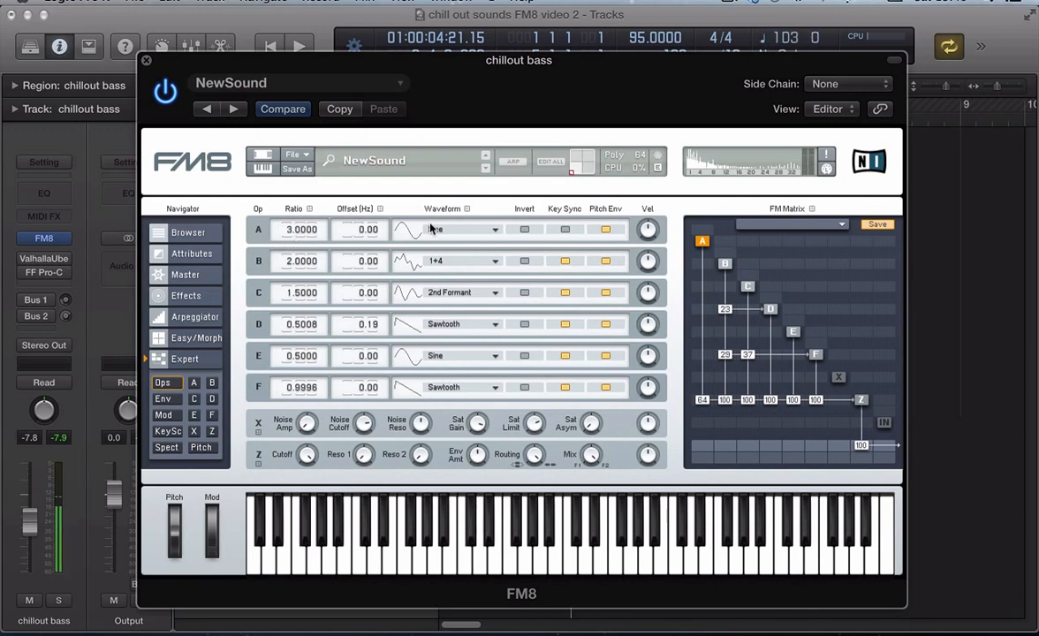
Choose the 10th Formant waveform for operator A
click(464, 229)
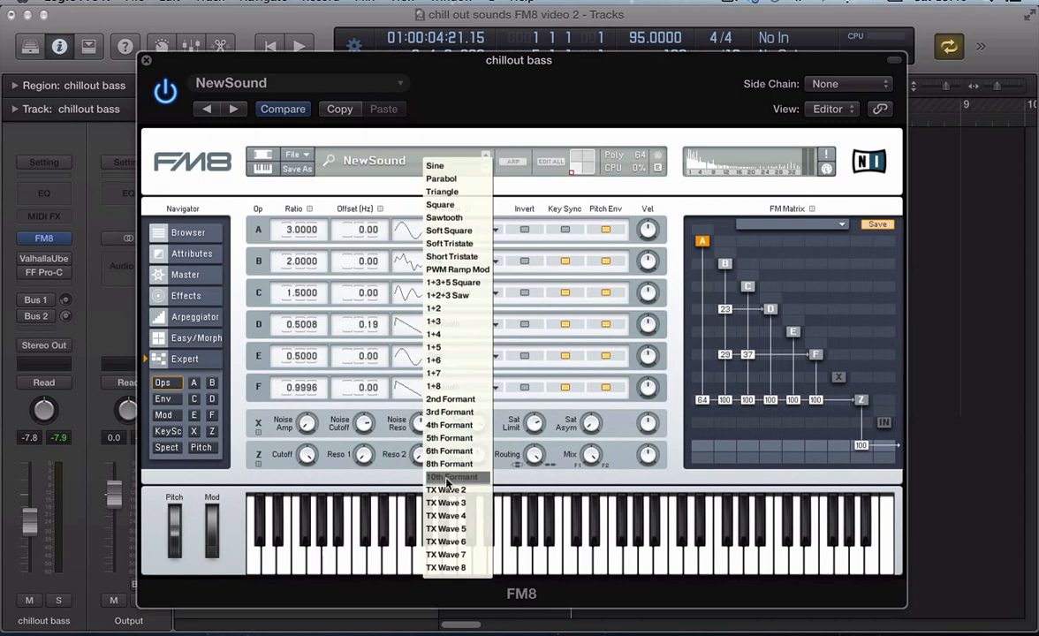
click(452, 476)
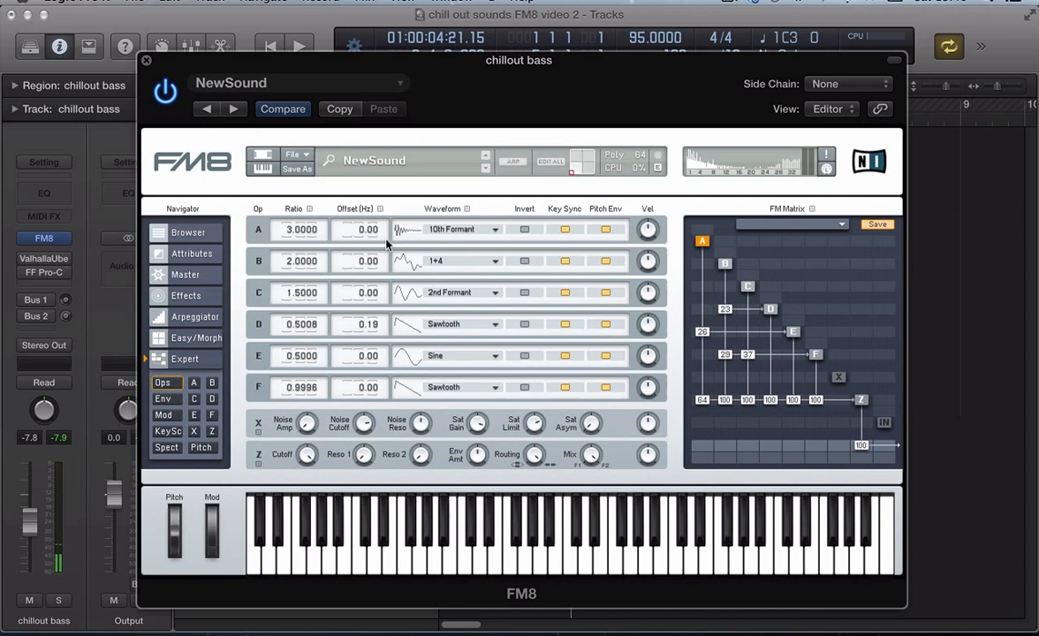
On the Master page, make the patch monophonic with detuned unison voices
click(185, 274)
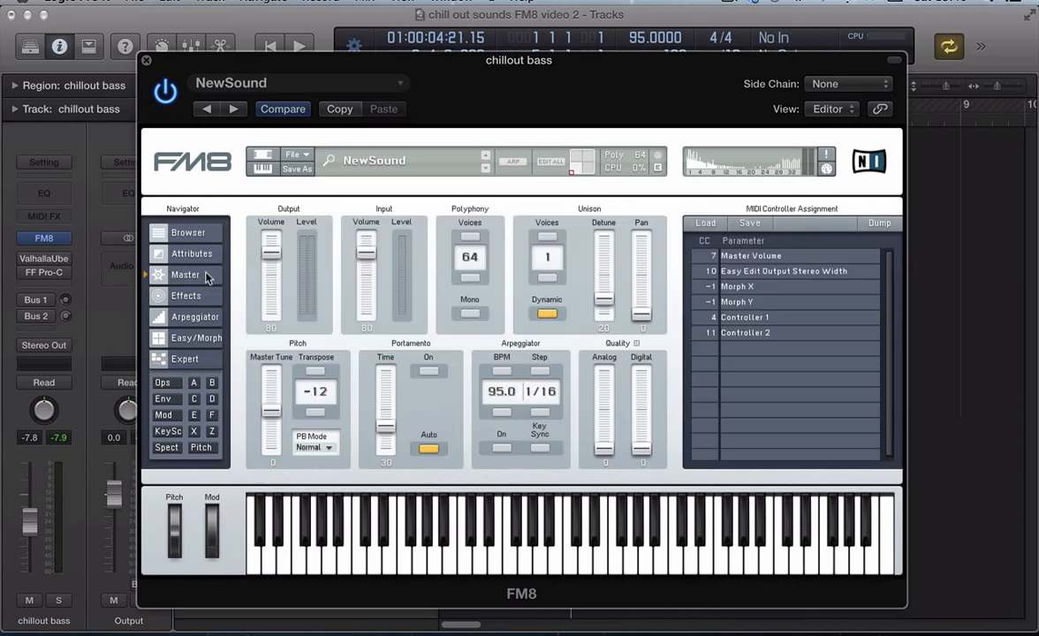
click(469, 311)
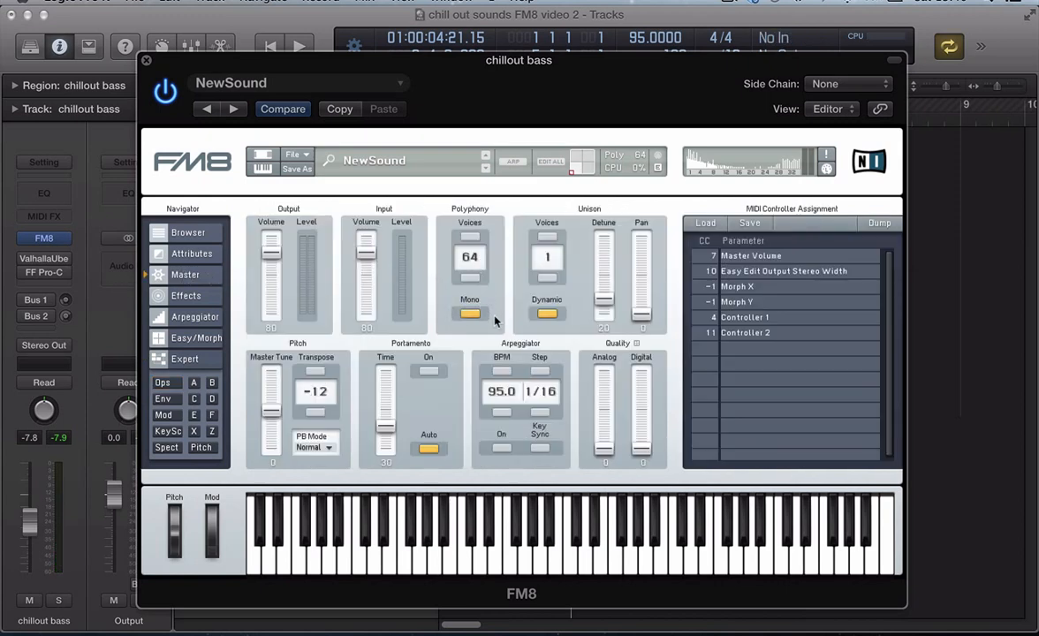
click(547, 239)
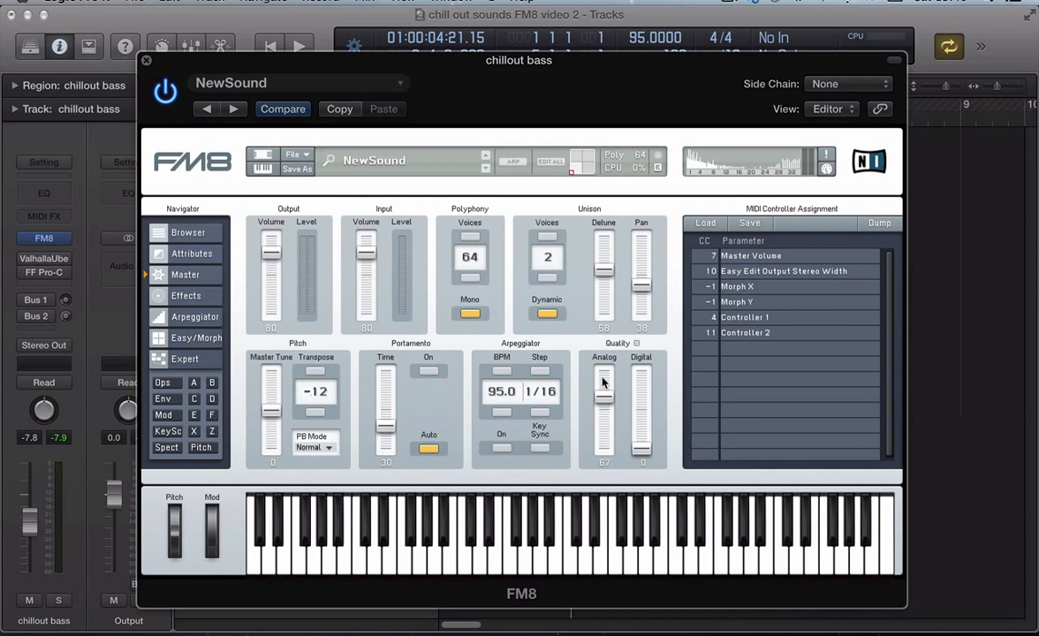
Lower analog quality to 66 and turn portamento on with a glide time of 32
drag(603, 397, 604, 406)
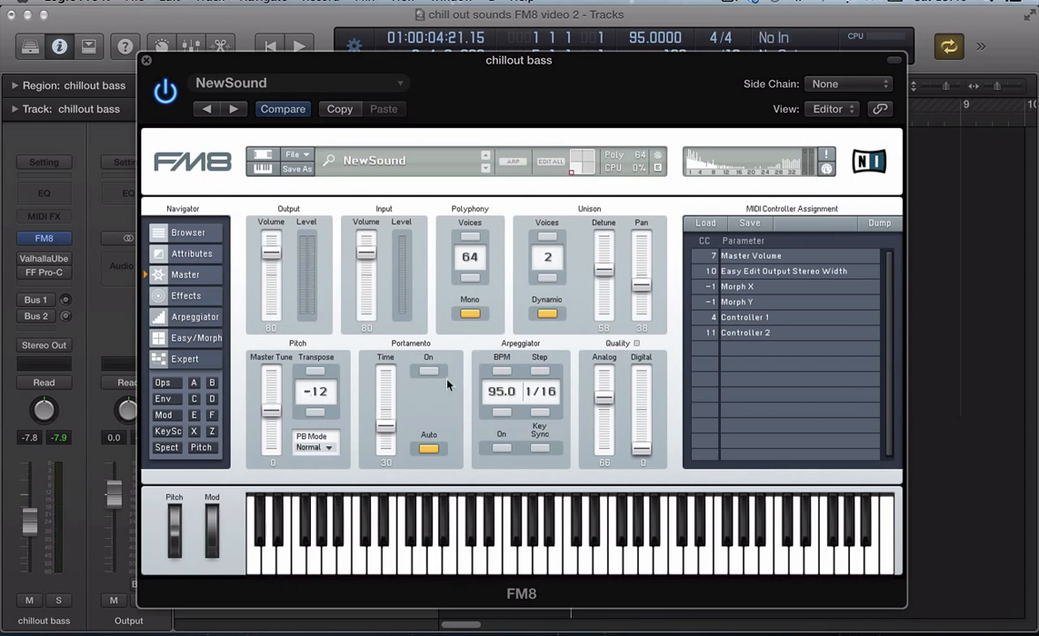
click(428, 371)
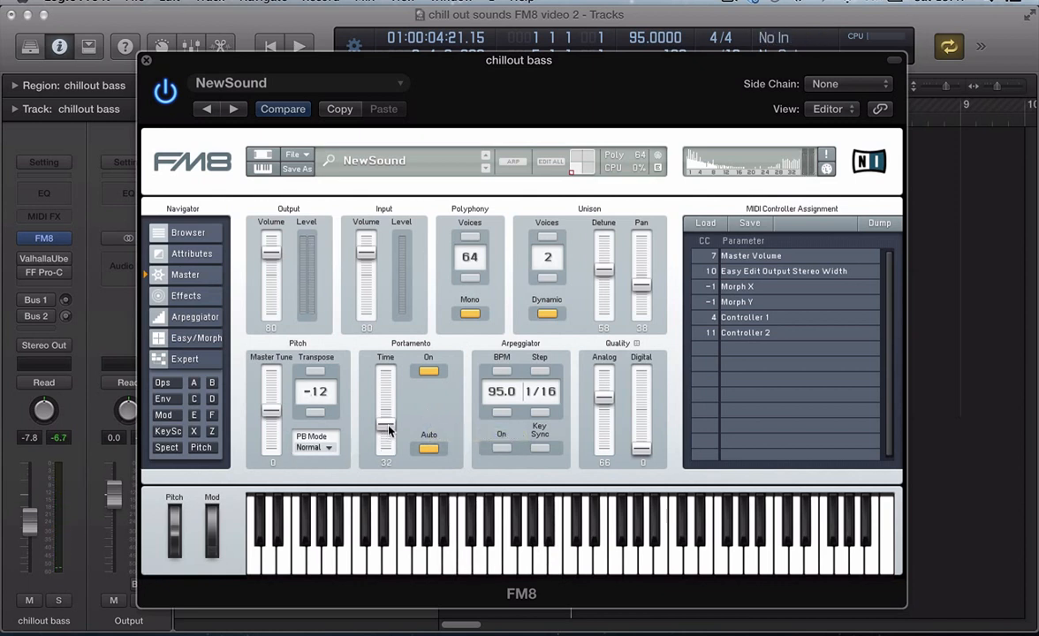
drag(385, 420, 385, 411)
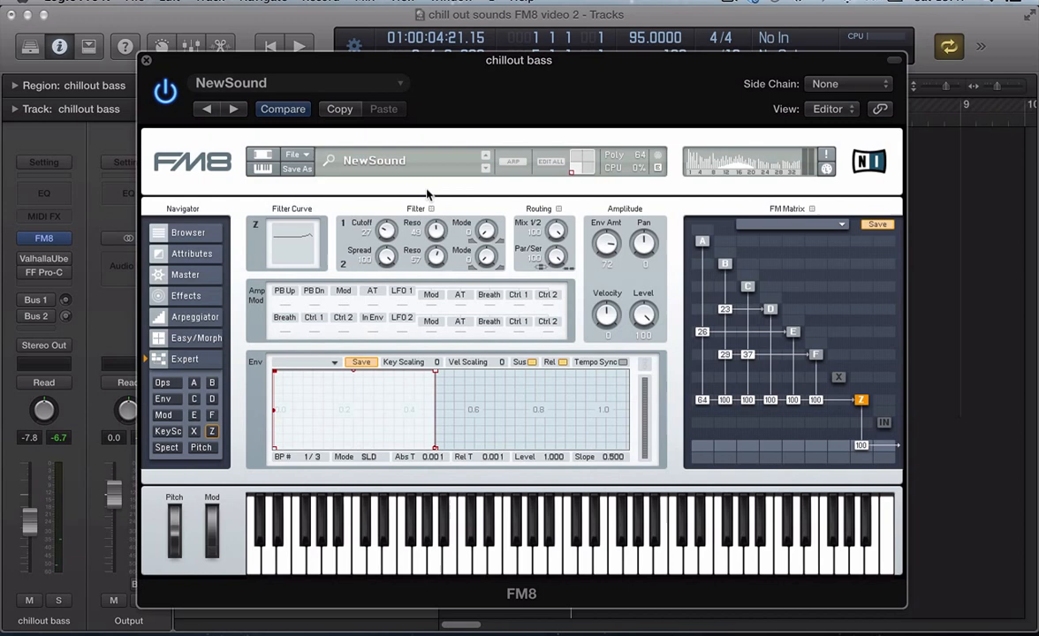
mouse_move(536, 277)
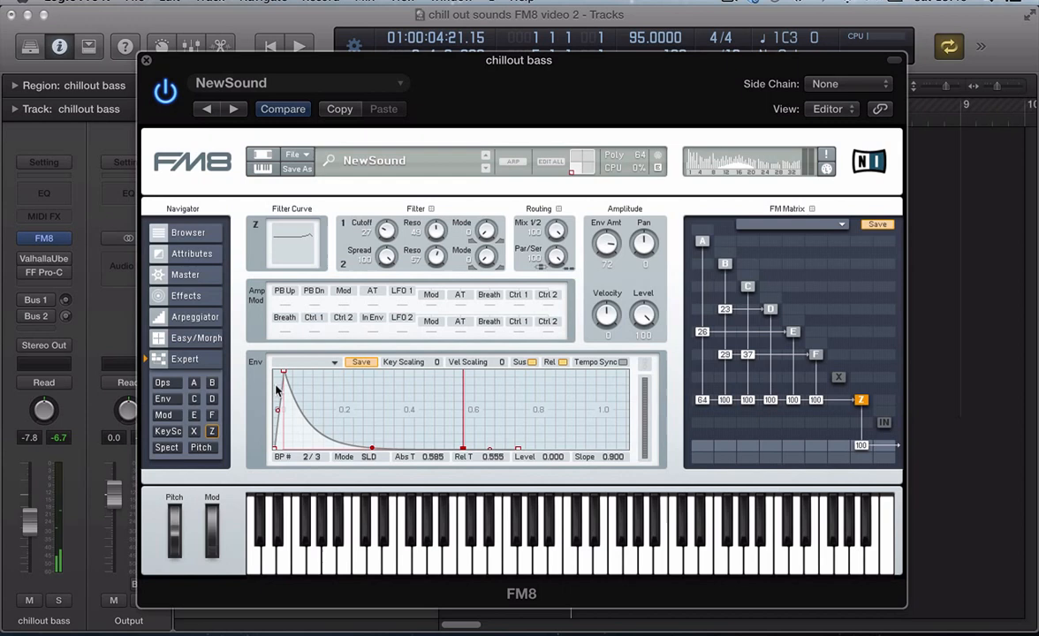
Shape operator Z's envelope into a quick decay and set its envelope amount to 61
drag(281, 371, 281, 372)
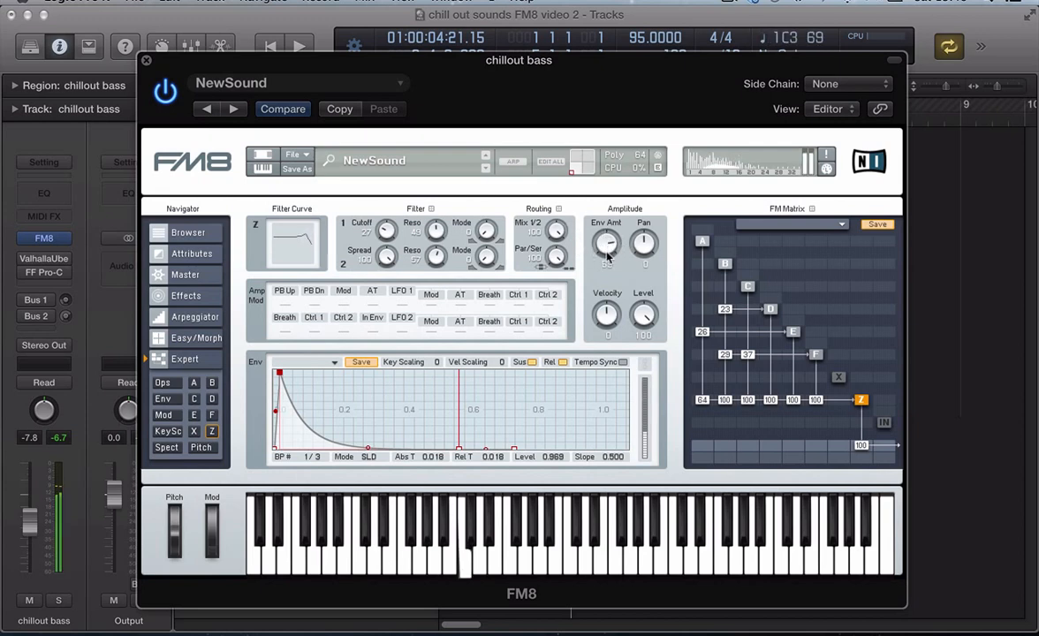
click(451, 547)
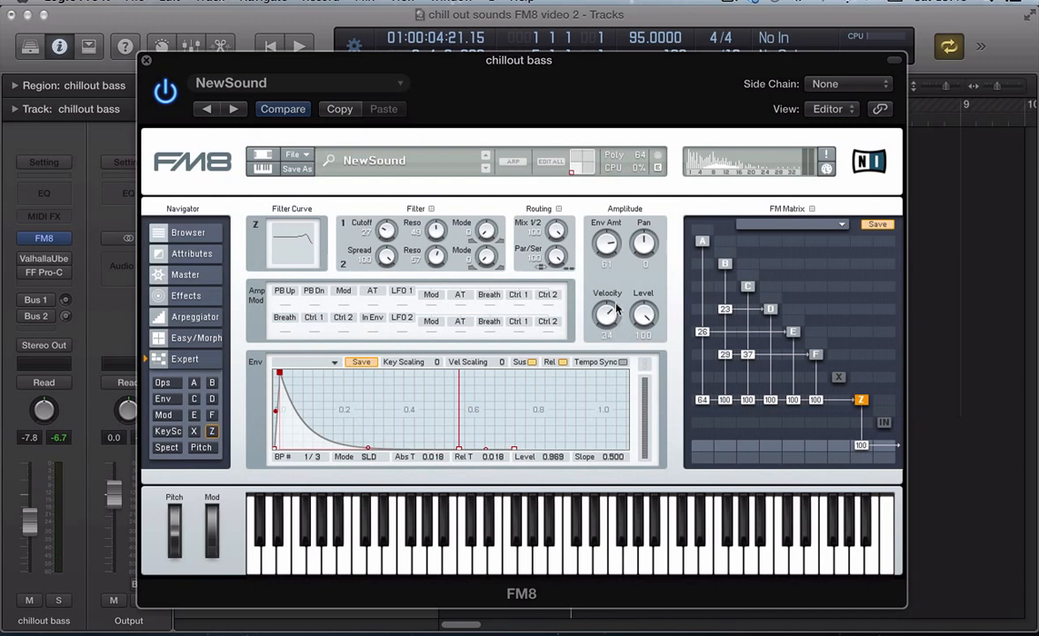
mouse_move(605, 340)
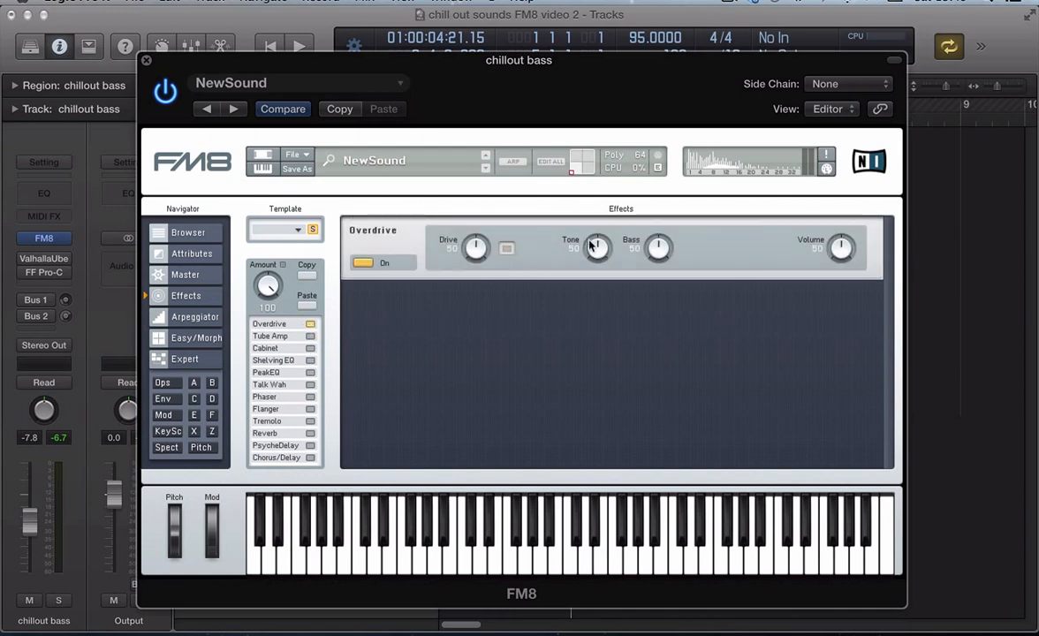
Brighten the overdrive tone to 93 and switch on the Chorus/Delay effect
drag(475, 247, 473, 276)
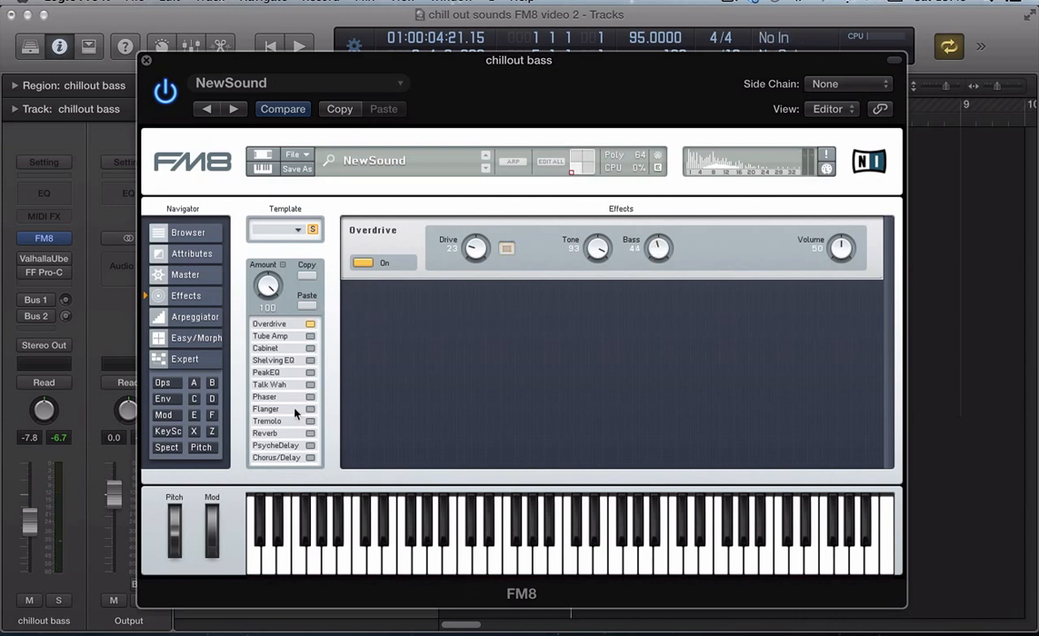
click(310, 457)
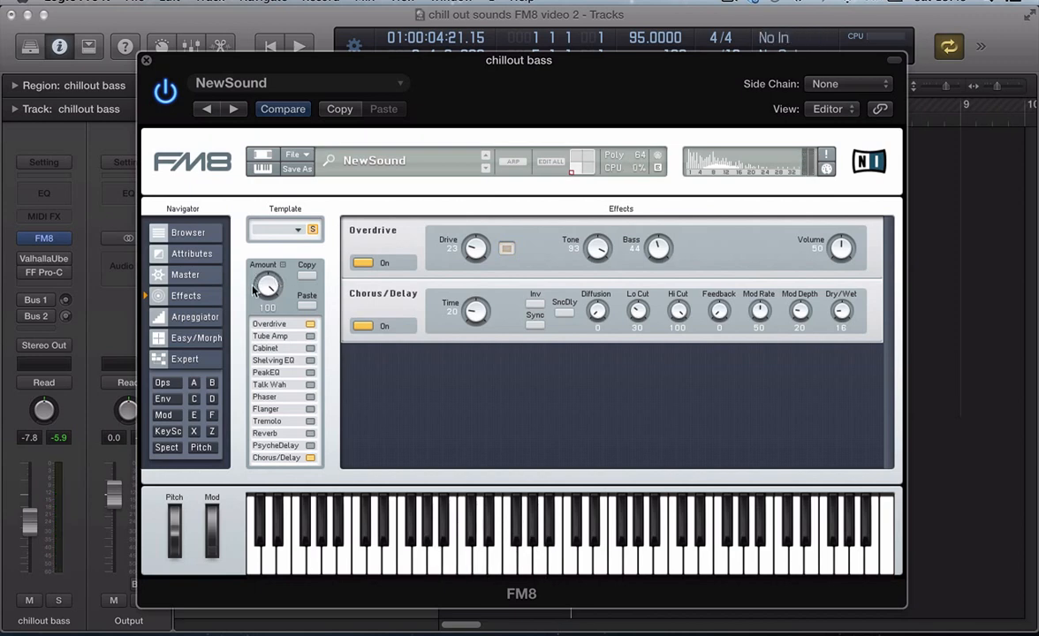
mouse_move(172, 53)
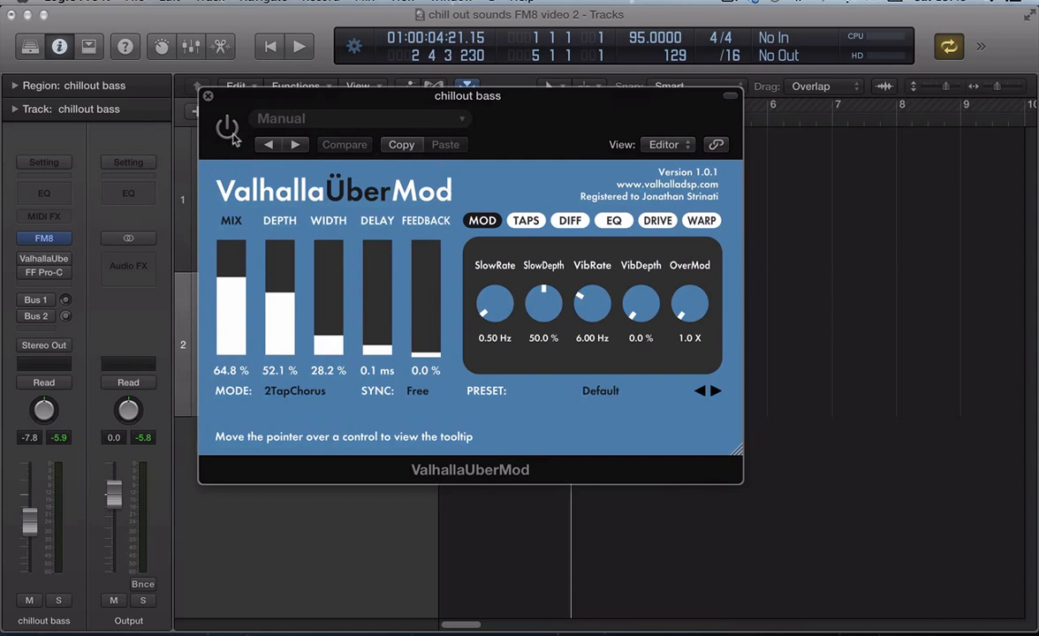
Toggle the UberMod chorus on, bypassed, then on again to A/B the bass, and close its window
click(227, 129)
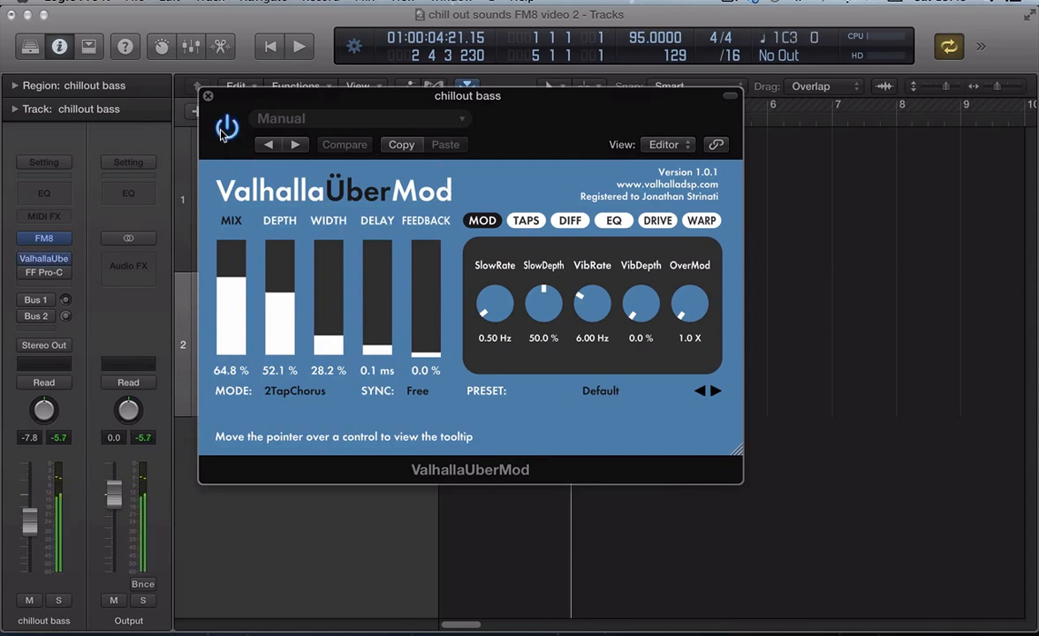
click(227, 128)
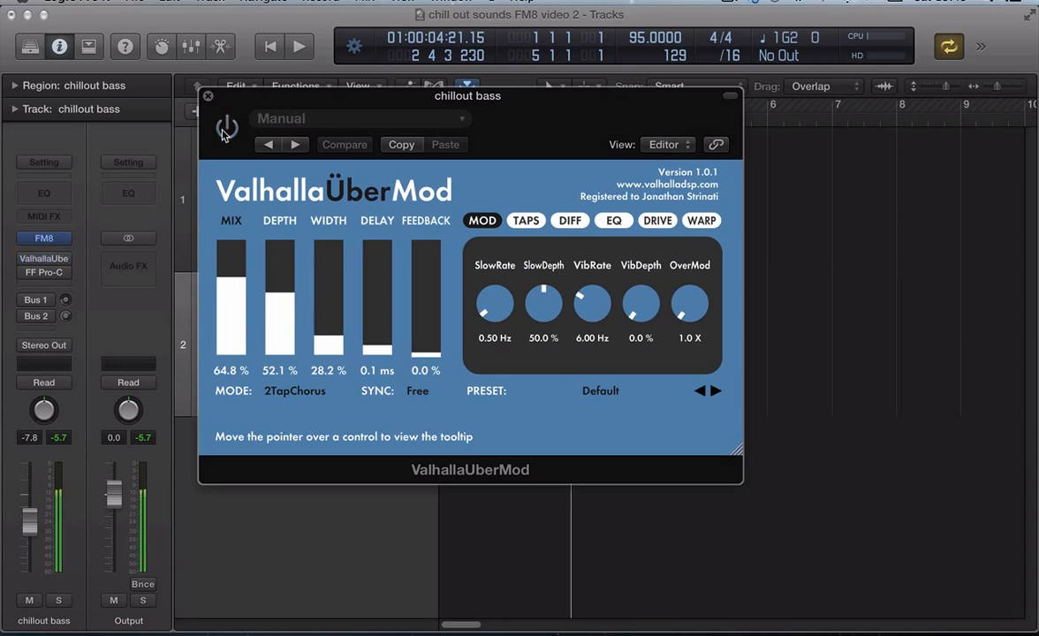
click(227, 128)
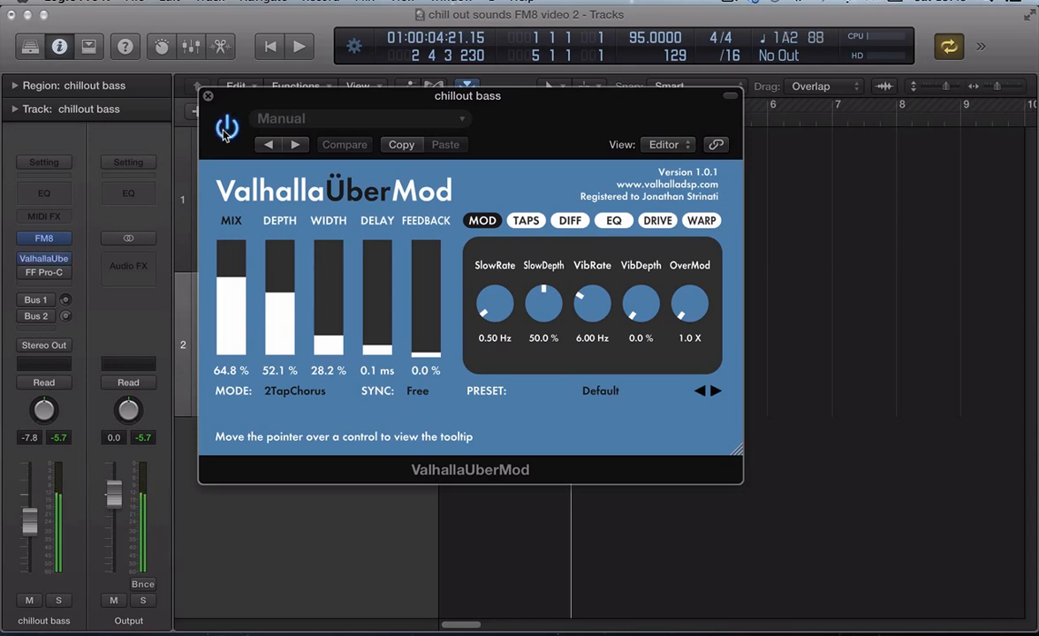
mouse_move(333, 345)
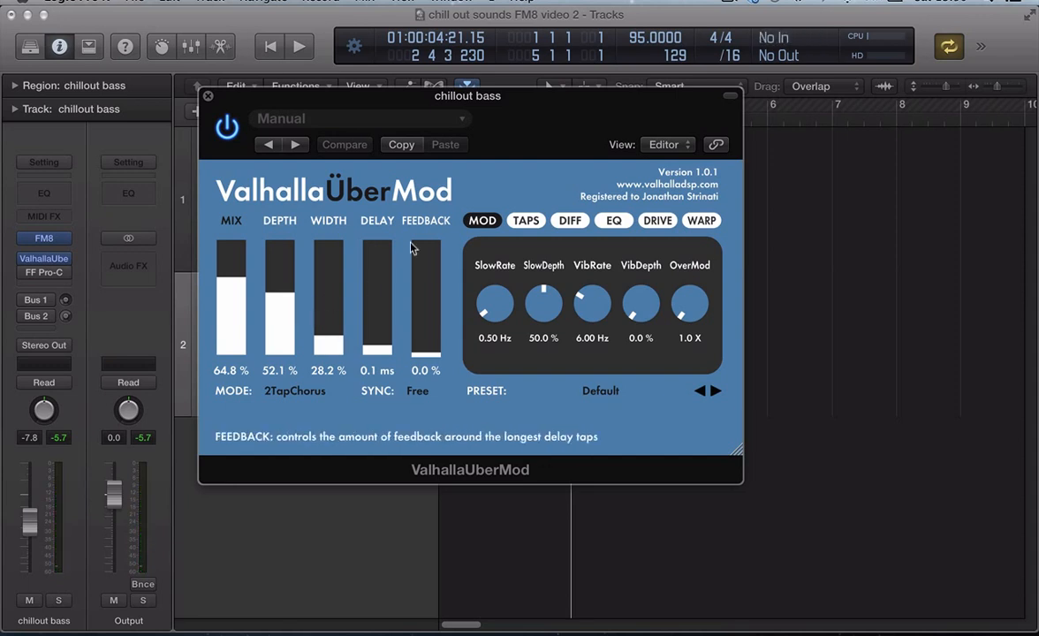
mouse_move(226, 286)
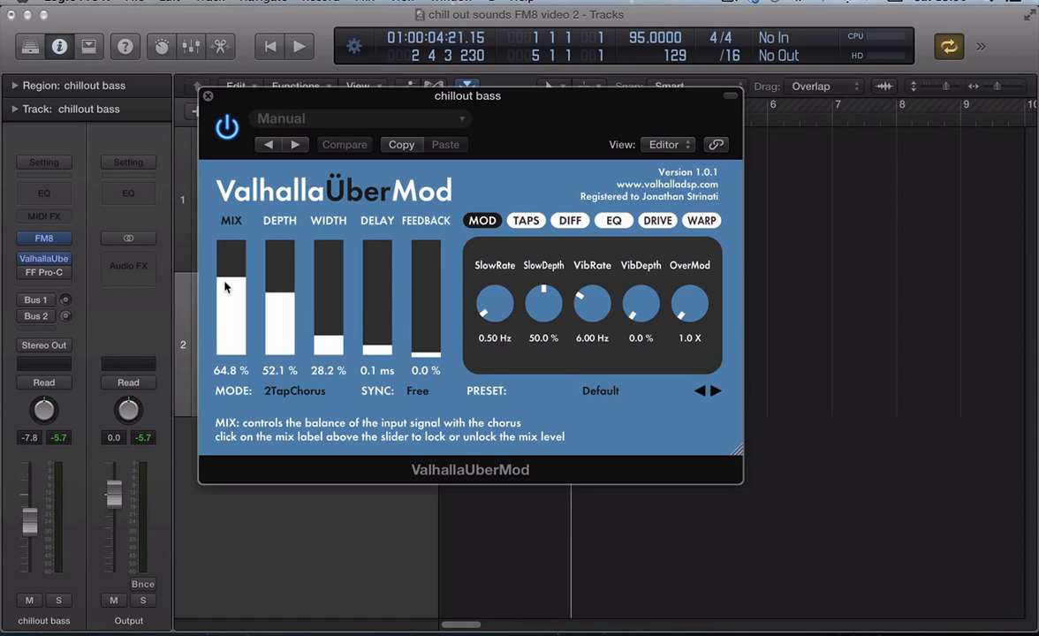
mouse_move(264, 349)
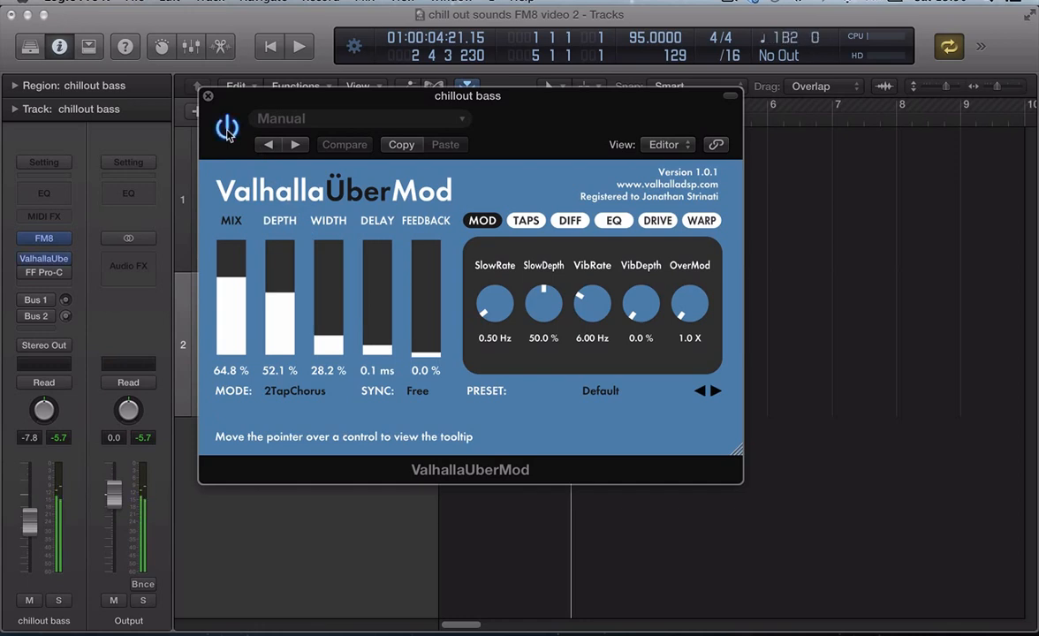
click(208, 95)
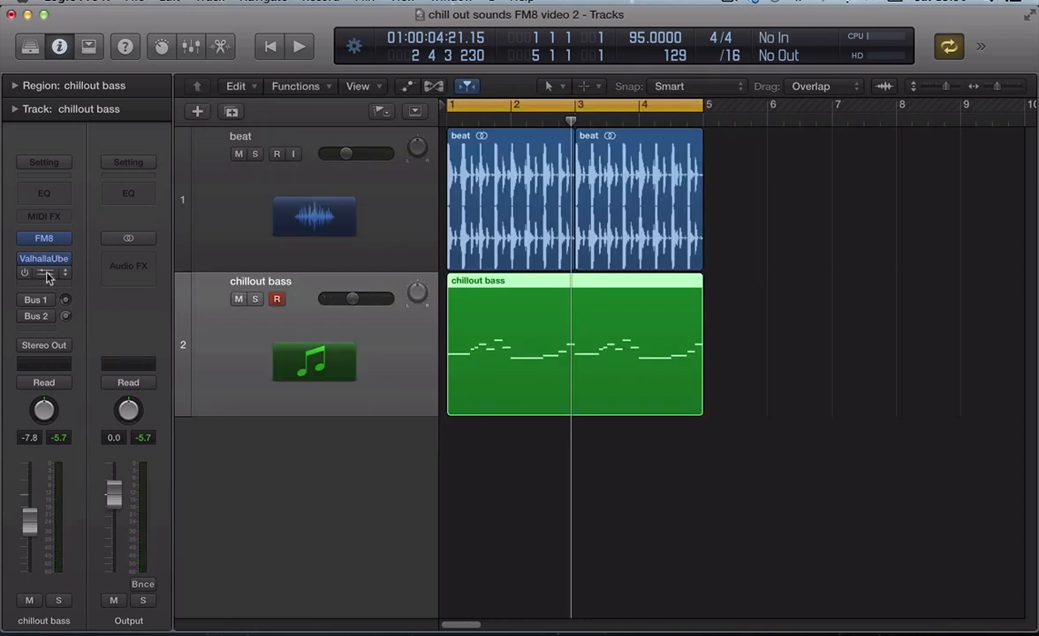
click(43, 272)
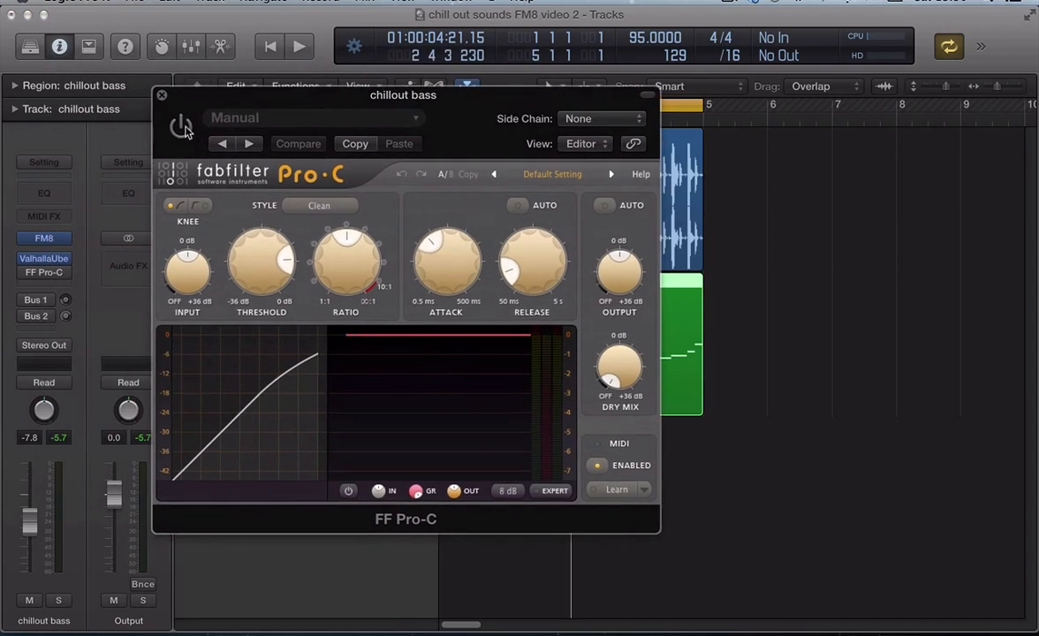
click(180, 126)
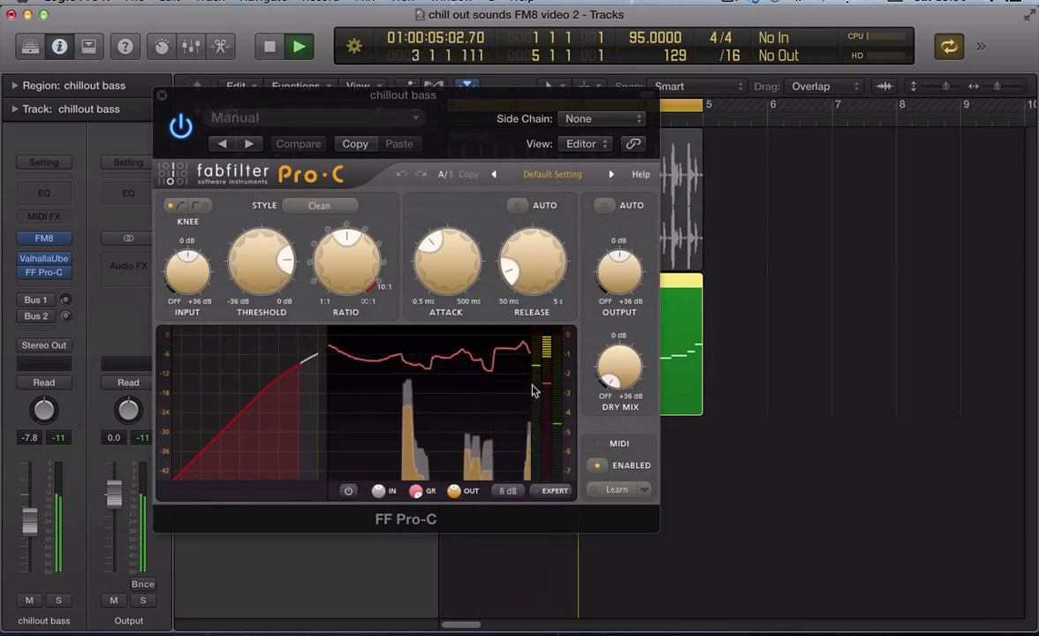
click(299, 46)
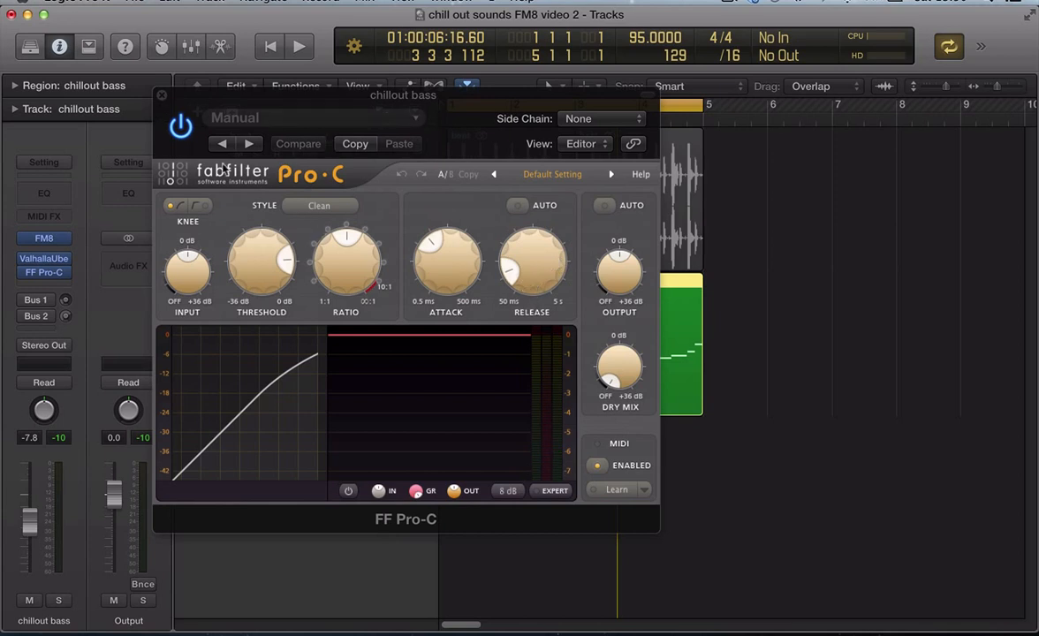
click(162, 95)
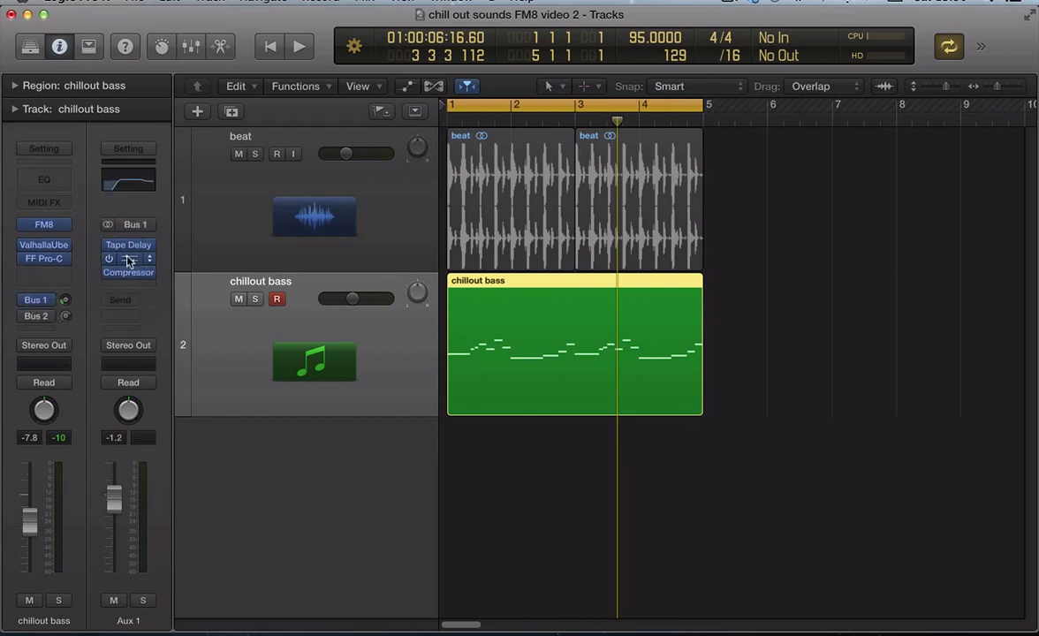
Review Aux 1's Channel EQ, then confirm the Compressor's side chain source stays on Bus 2
click(128, 258)
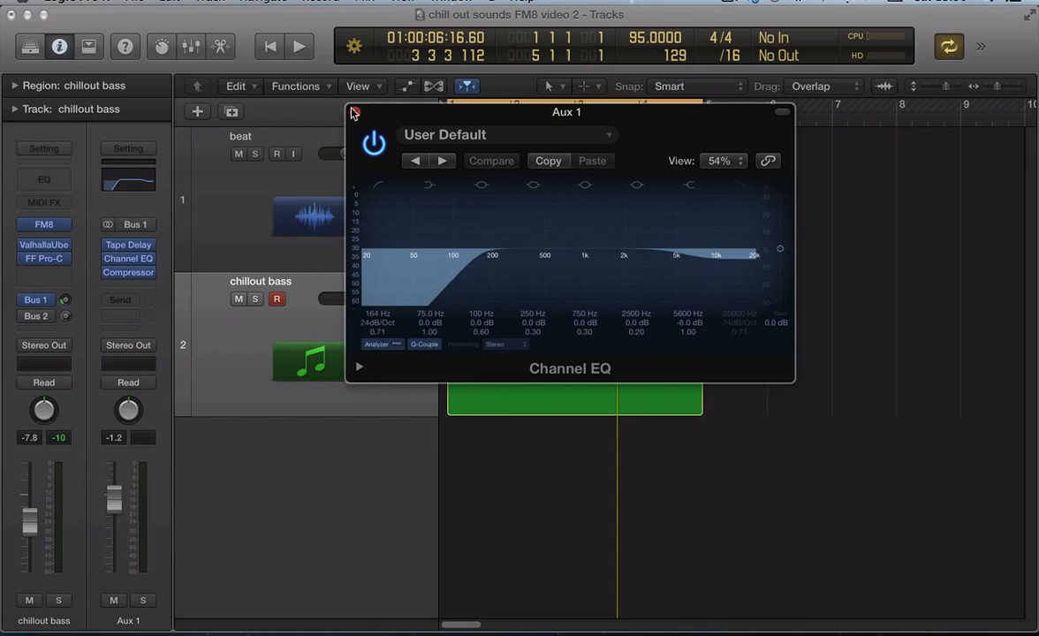
click(353, 112)
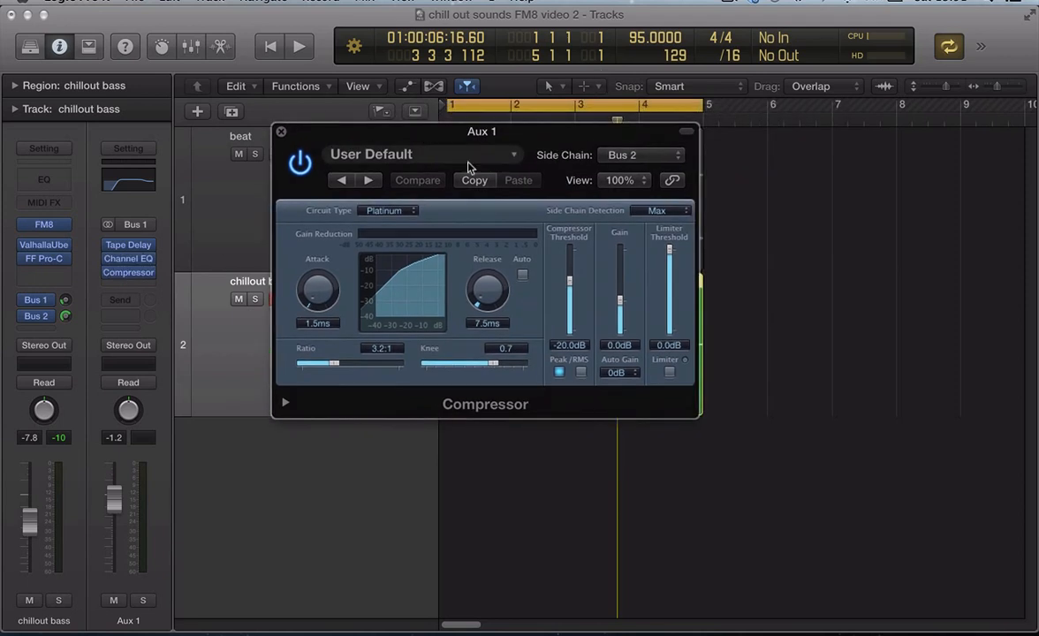
click(640, 155)
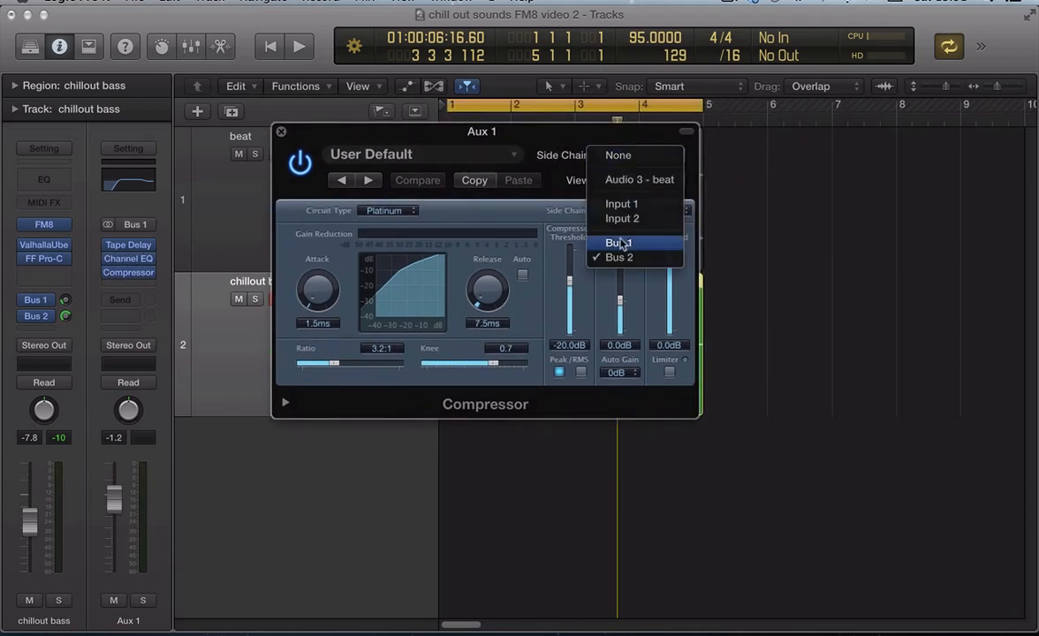
click(619, 257)
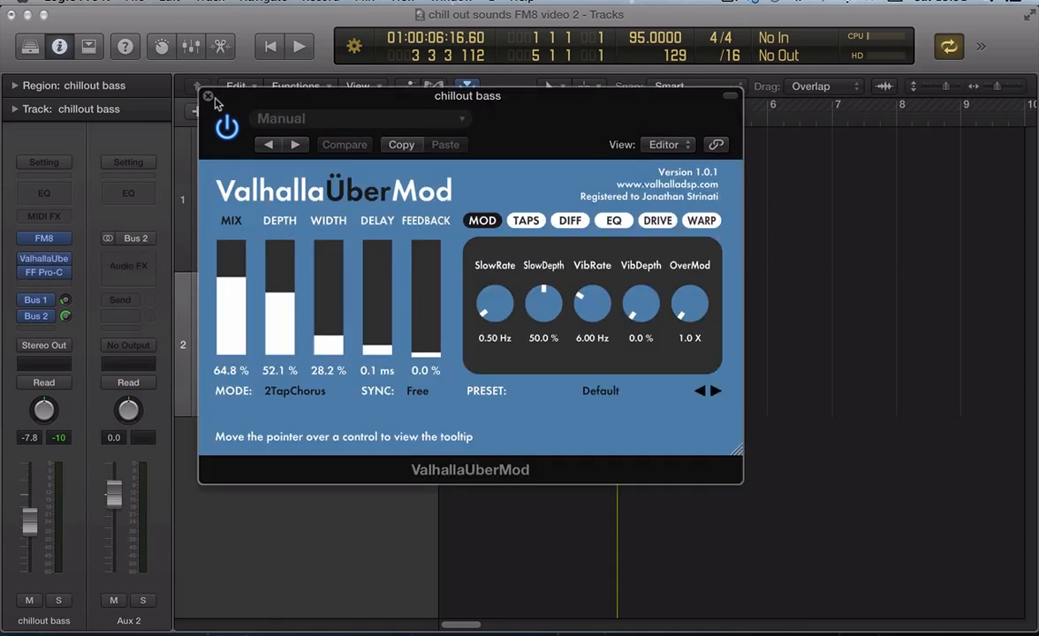
click(128, 272)
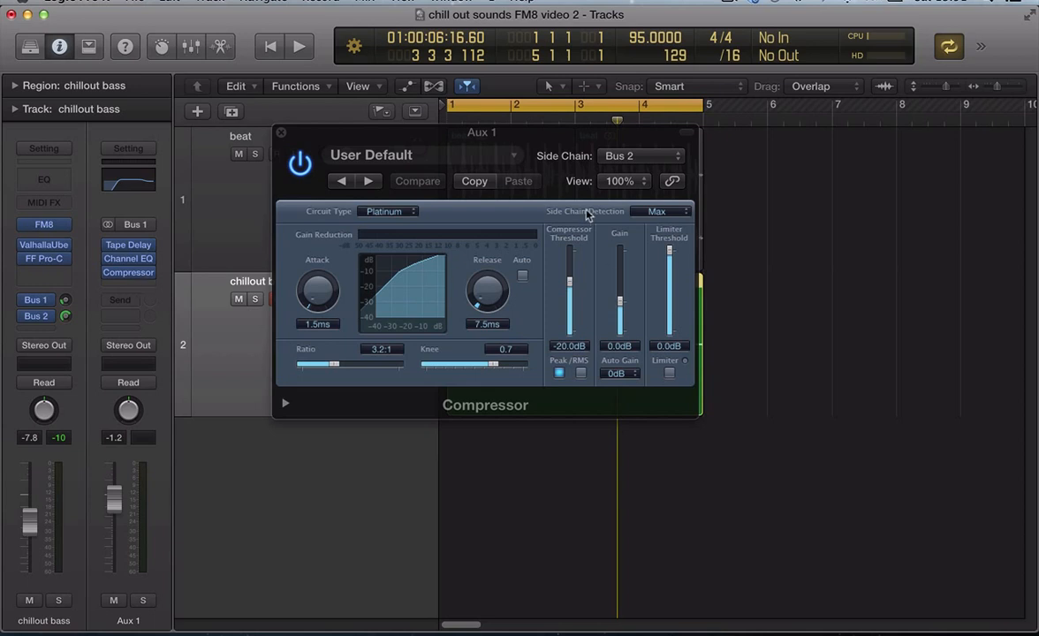
drag(482, 131, 655, 141)
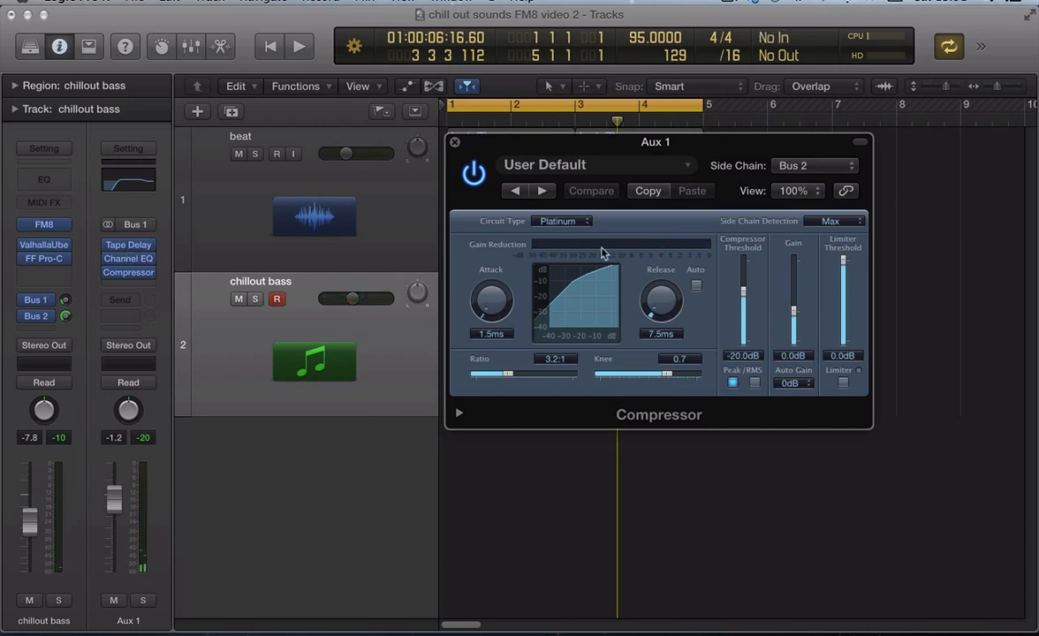
mouse_move(654, 259)
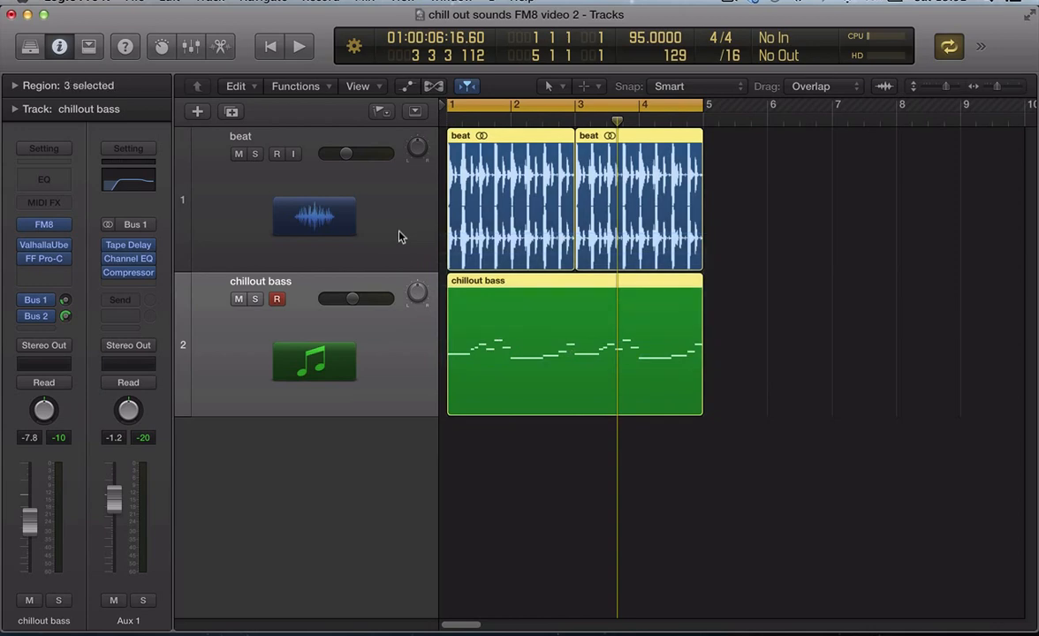
Resume playback and reopen FM8 on the chillout bass to its Overdrive and Chorus/Delay page
click(297, 45)
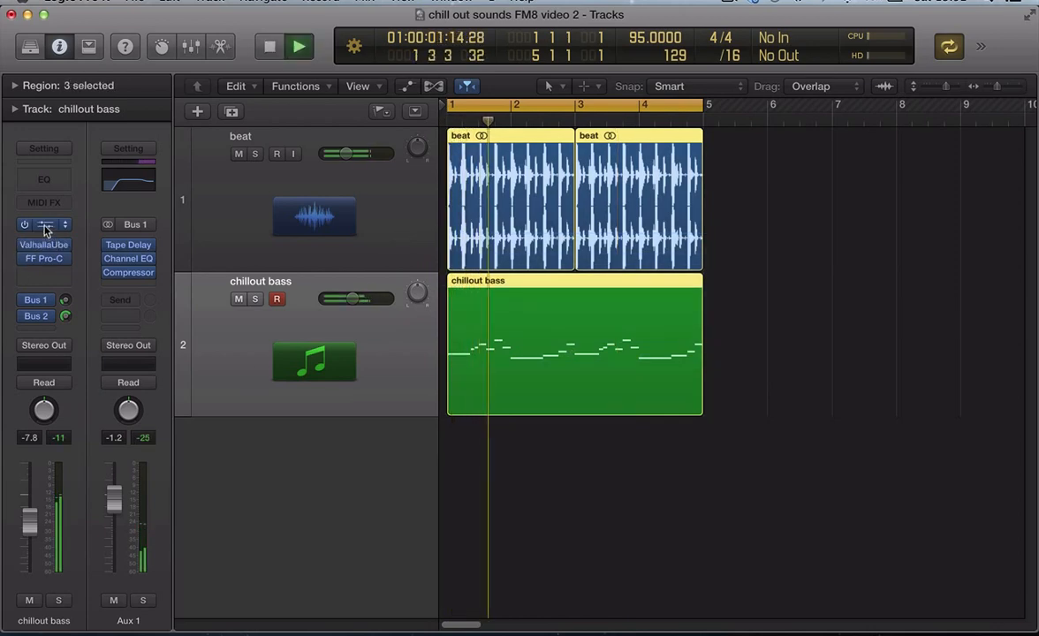
click(43, 225)
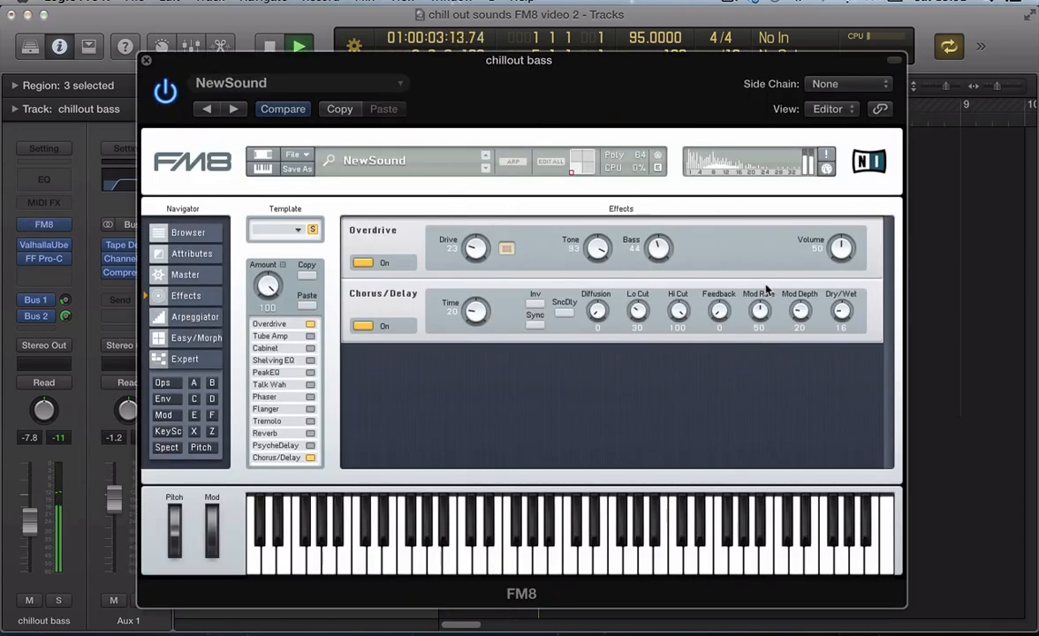